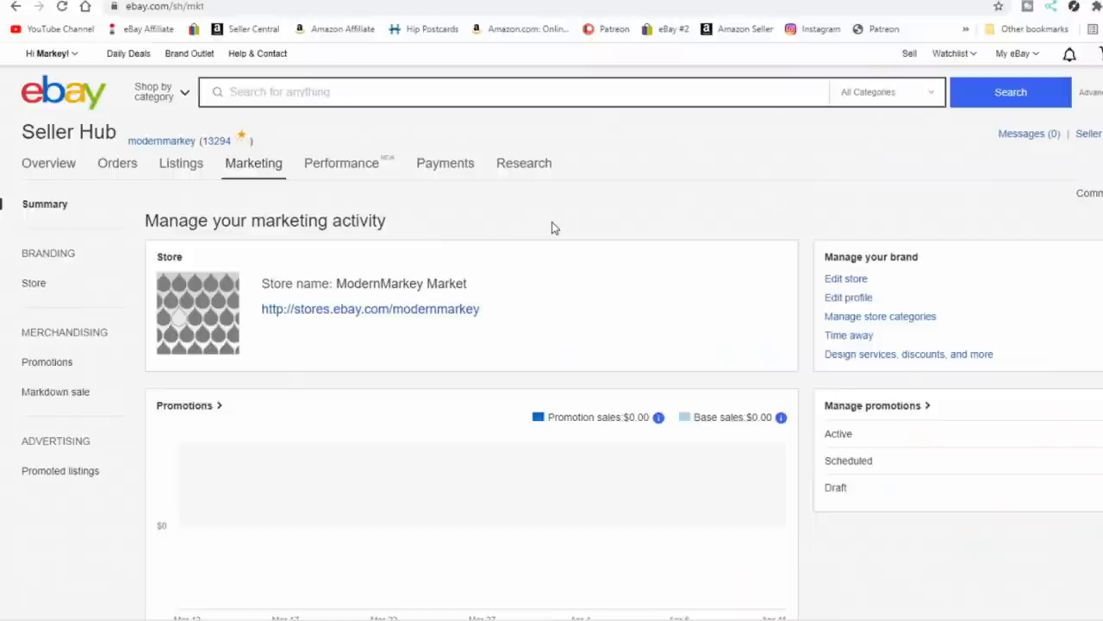
- Show the Markdown sale promotions list with the two active up-to-28%-off offers
scroll(down, 3)
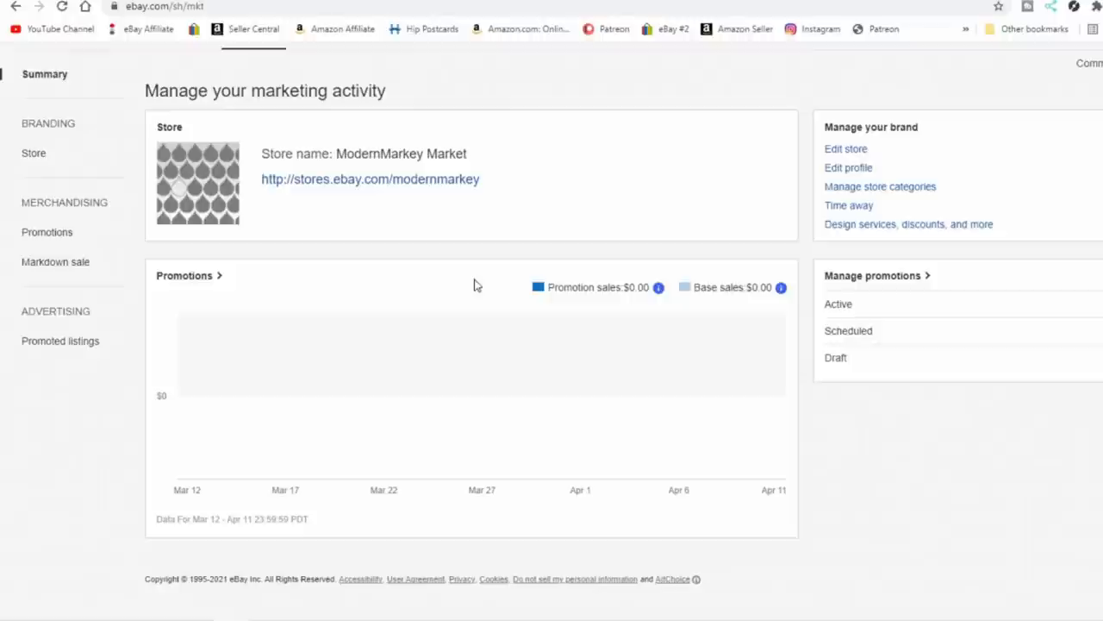
mouse_move(149, 365)
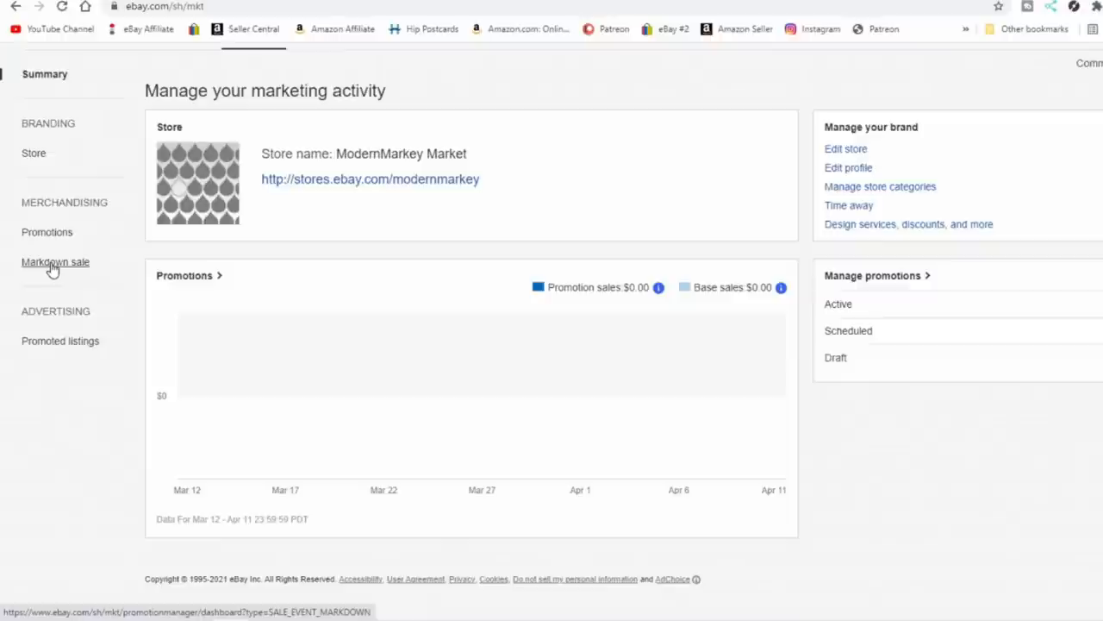
click(55, 262)
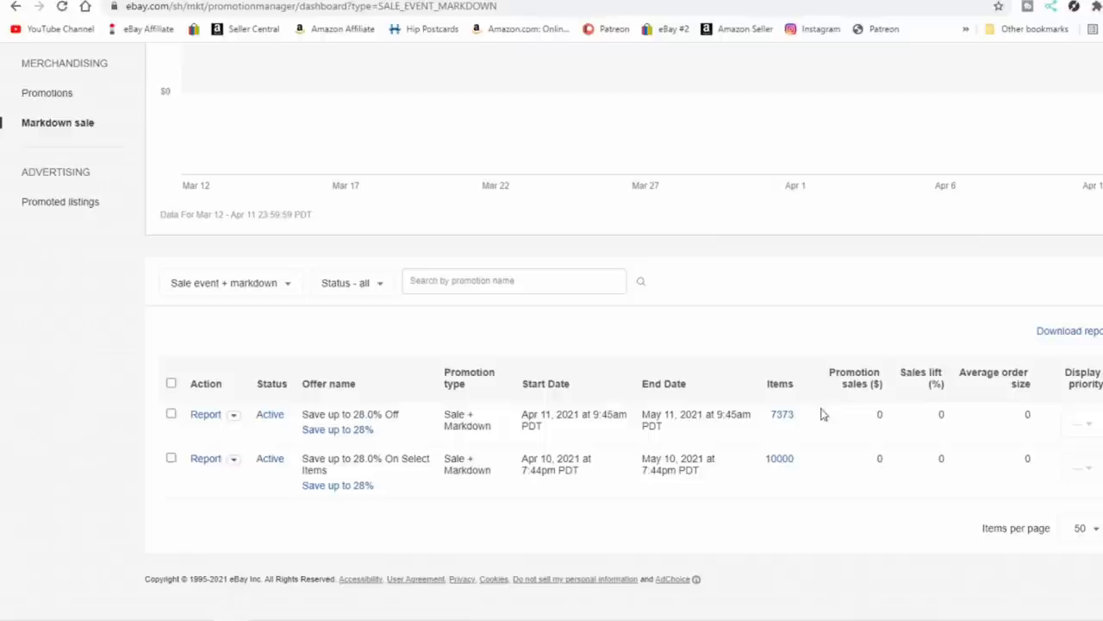
mouse_move(755, 521)
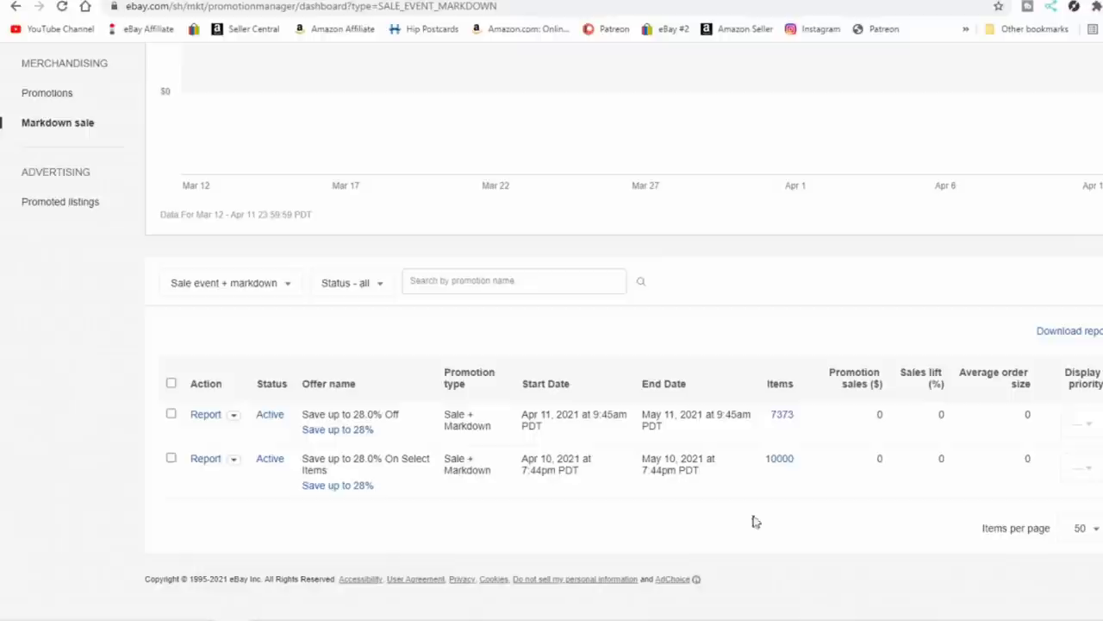
mouse_move(813, 383)
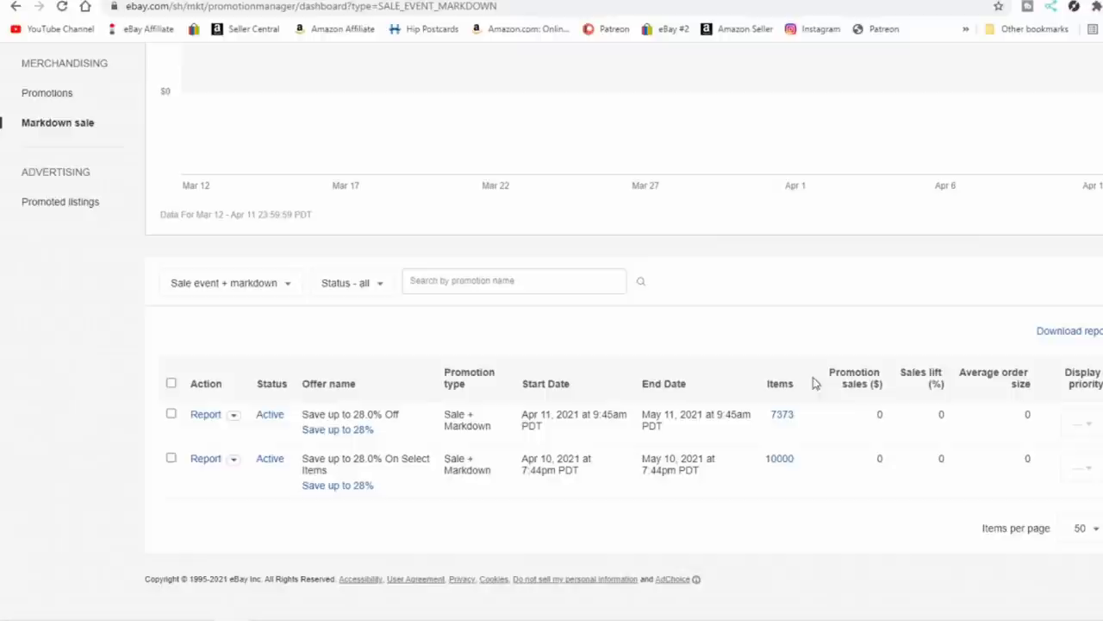
mouse_move(920, 404)
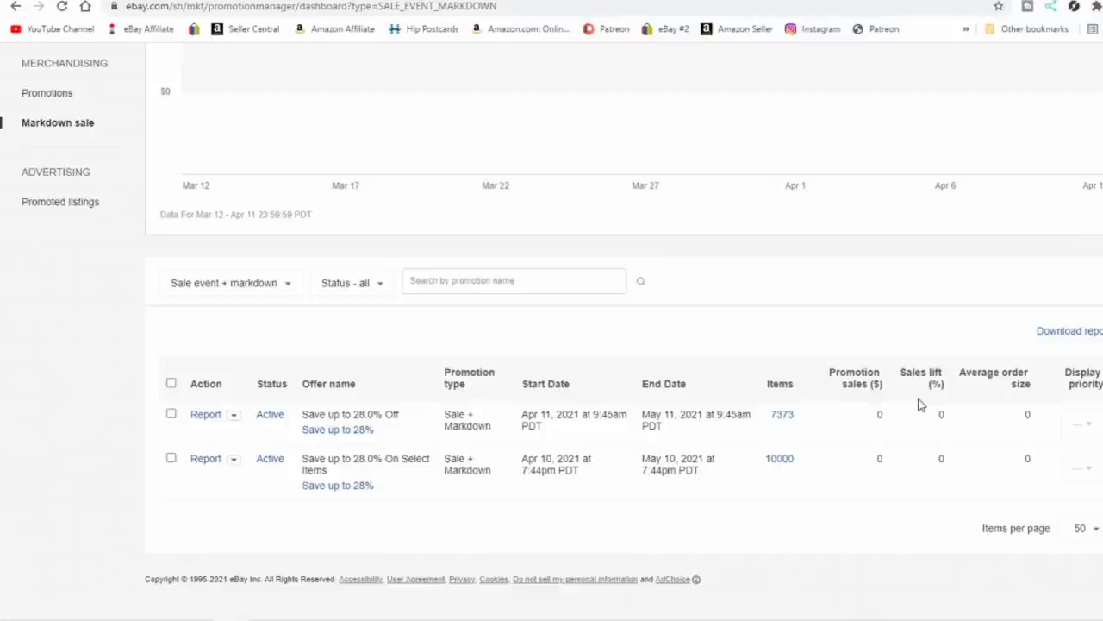
scroll(up, 3)
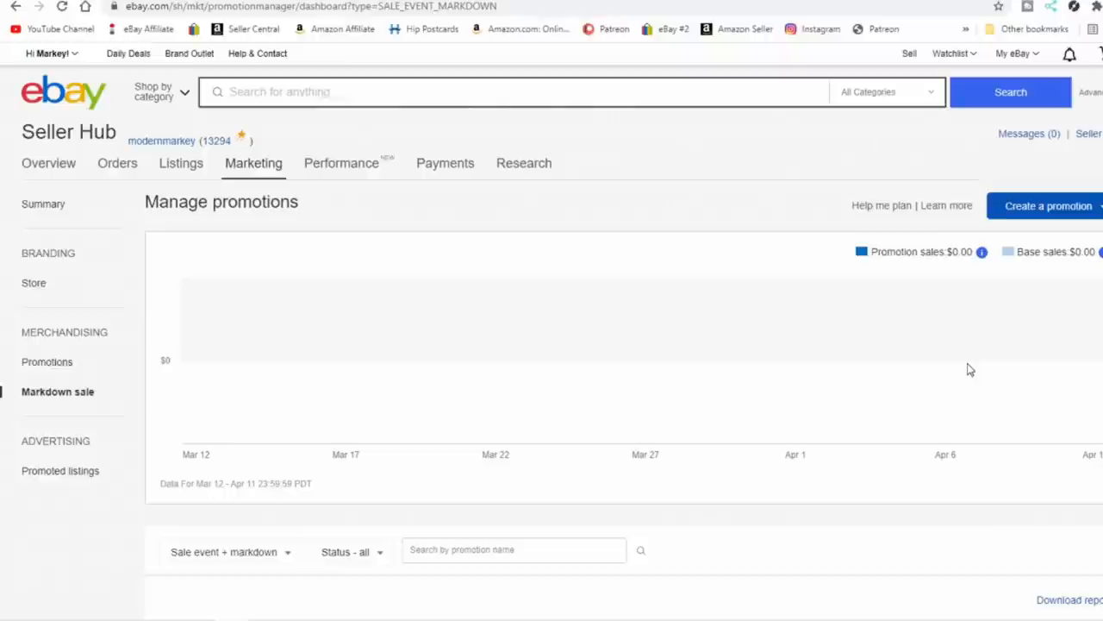
mouse_move(1025, 329)
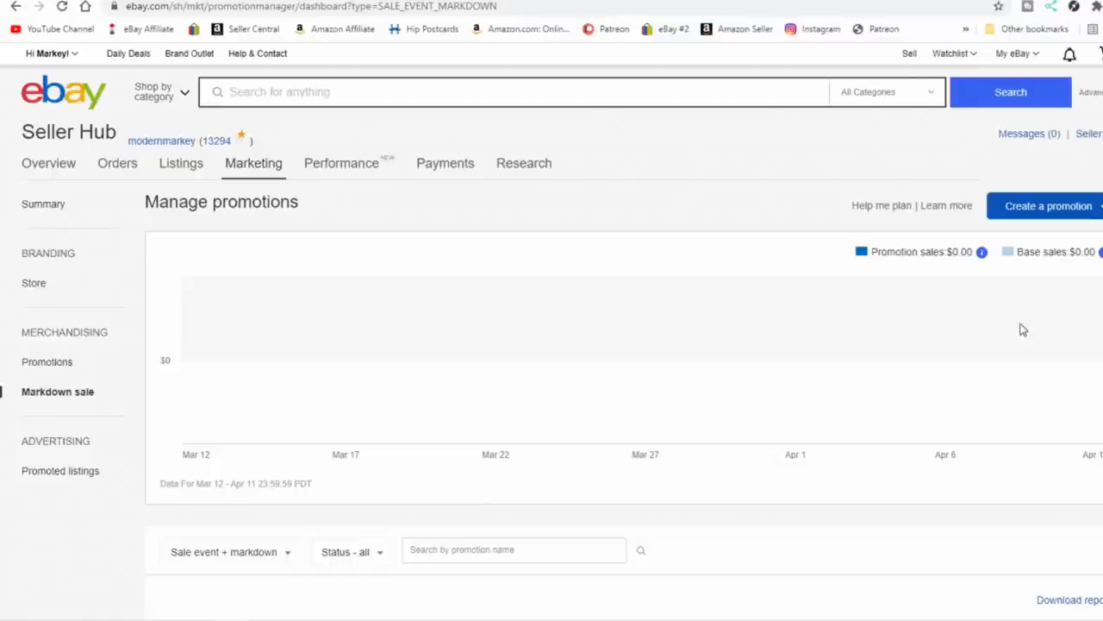
- Create a new promotion of type Sale event + markdown
click(1048, 205)
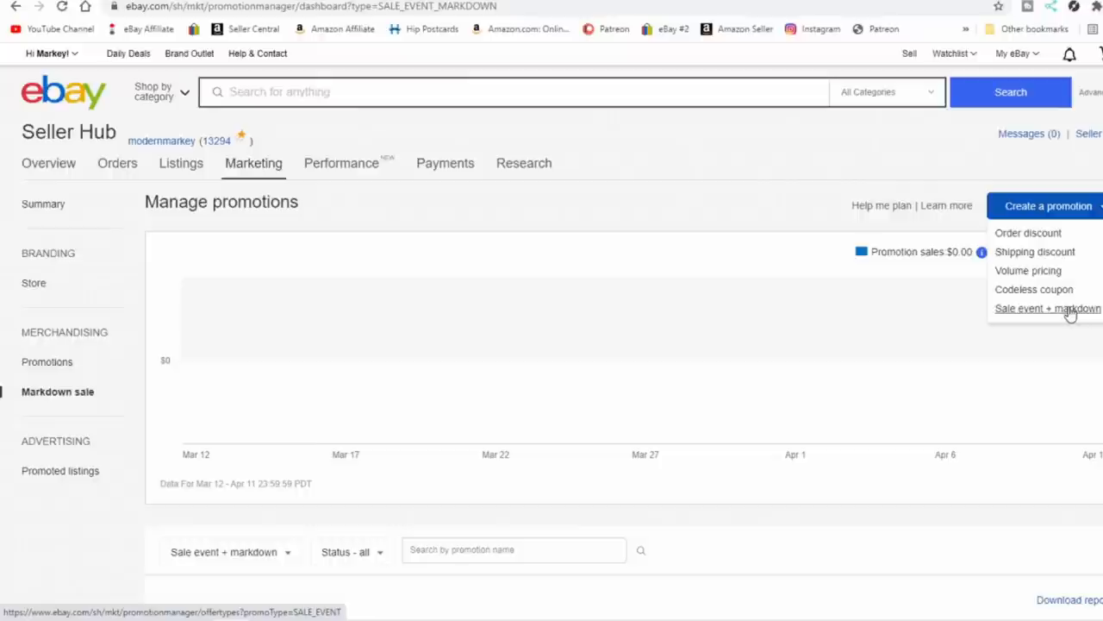
click(1049, 307)
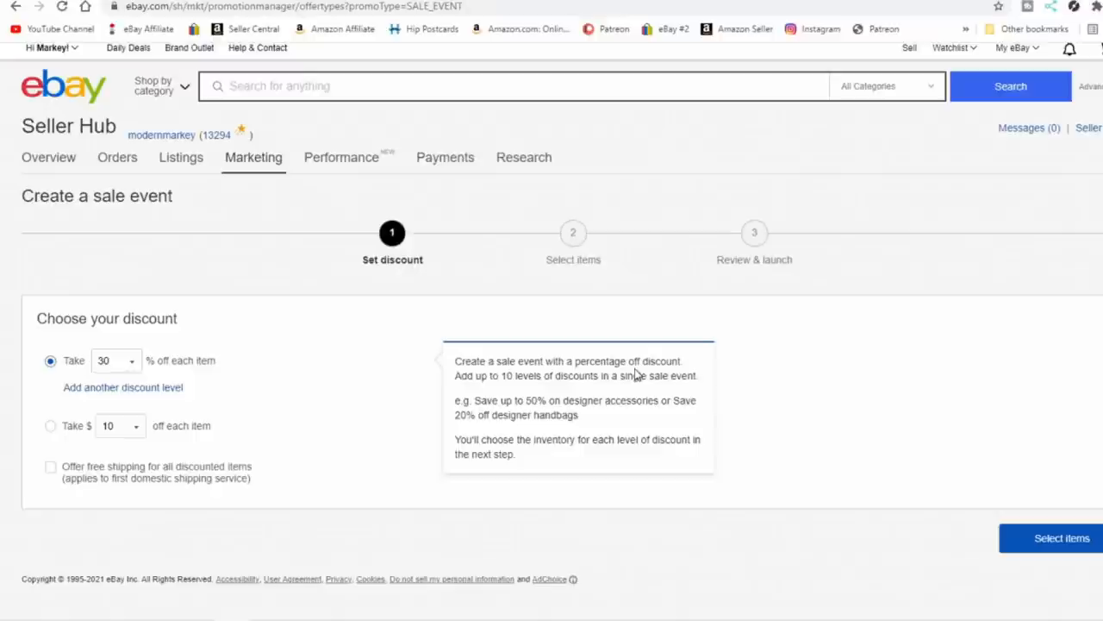
mouse_move(227, 310)
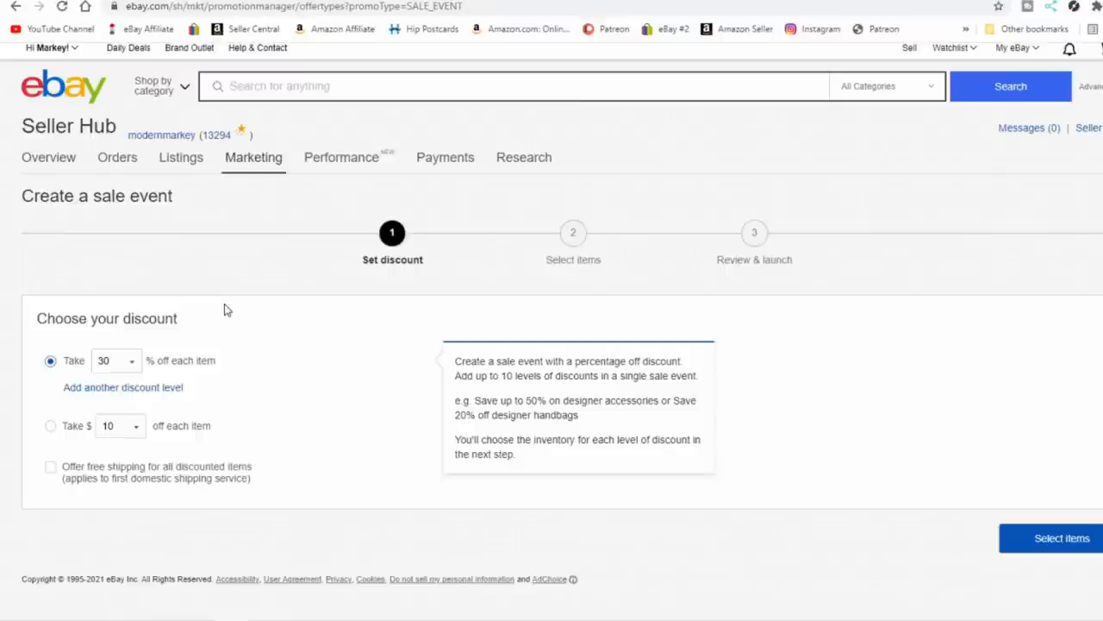
mouse_move(142, 355)
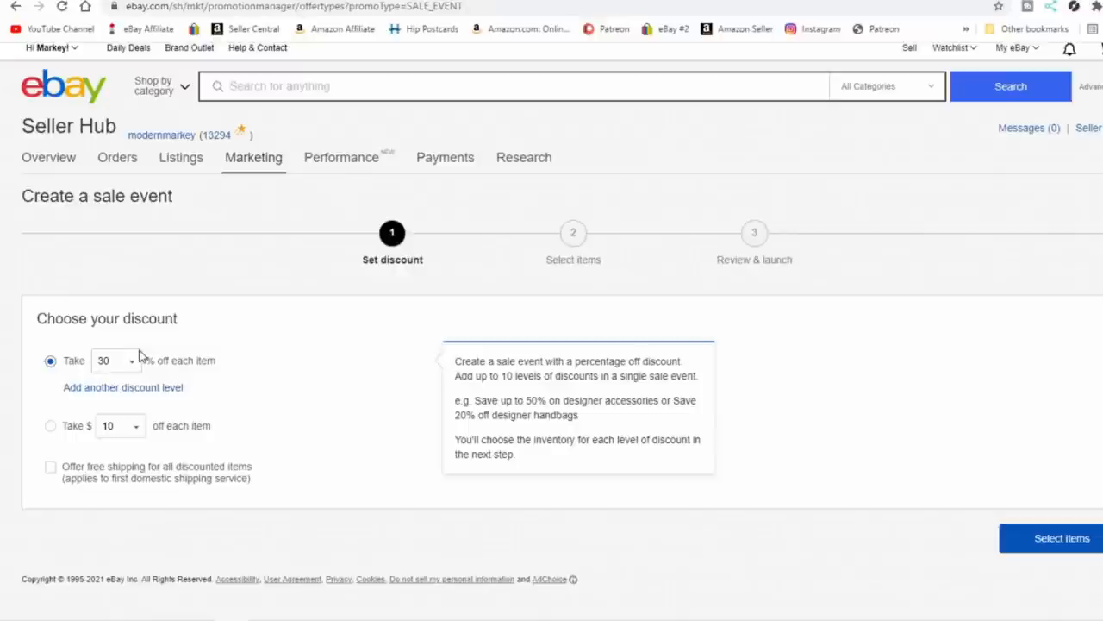
mouse_move(134, 366)
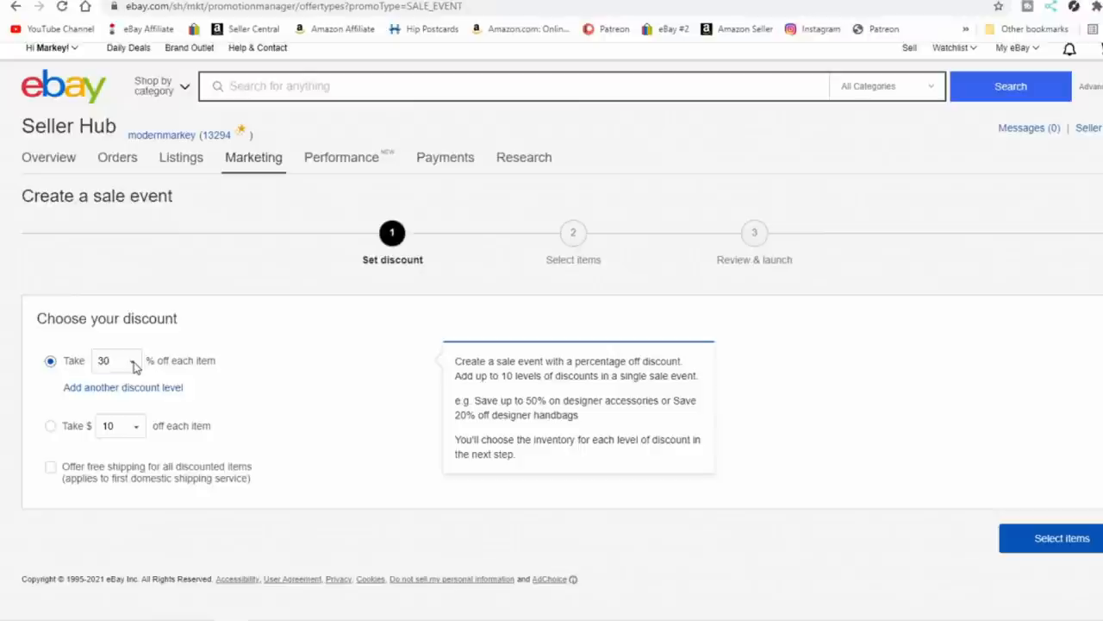
- Change the Take % discount from 30 to 28 off each item
click(132, 364)
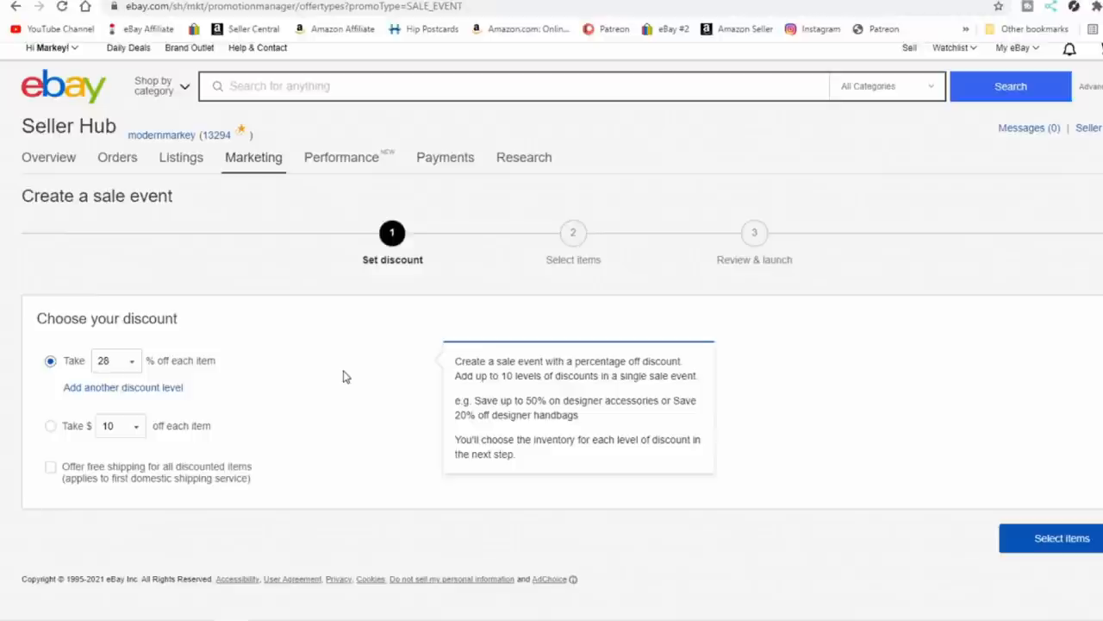
mouse_move(203, 439)
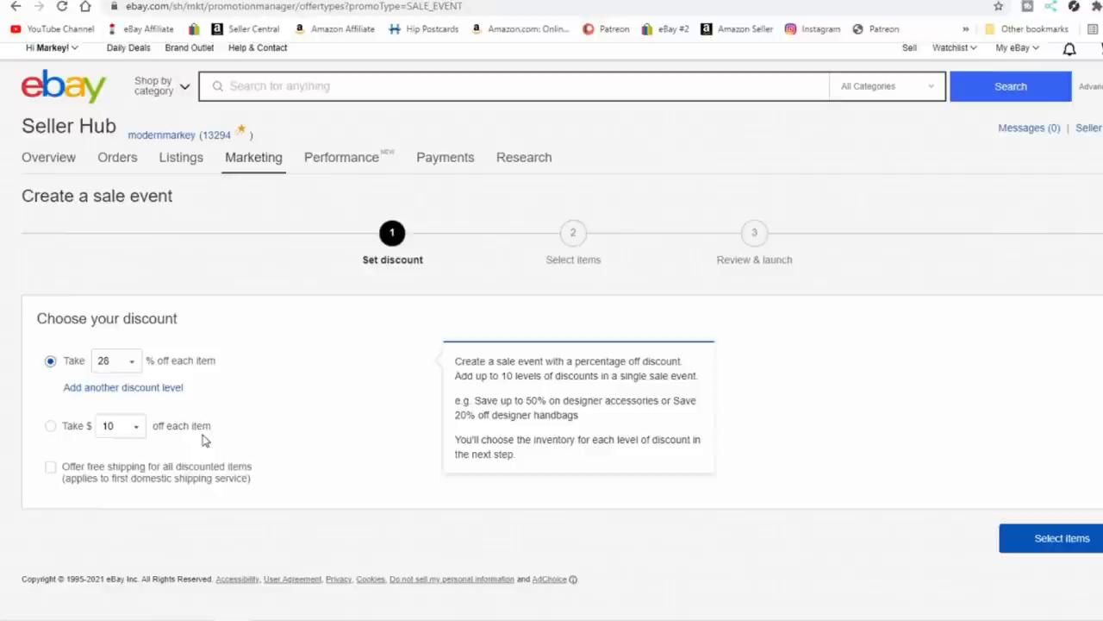
mouse_move(303, 452)
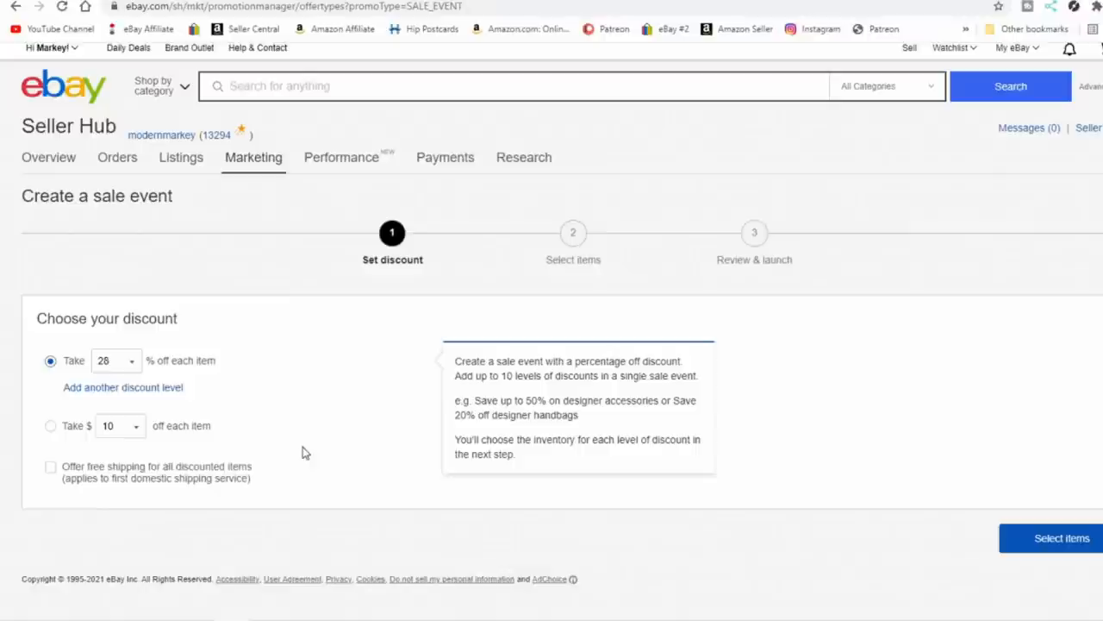
- Proceed from the discount step to Select items
click(1062, 538)
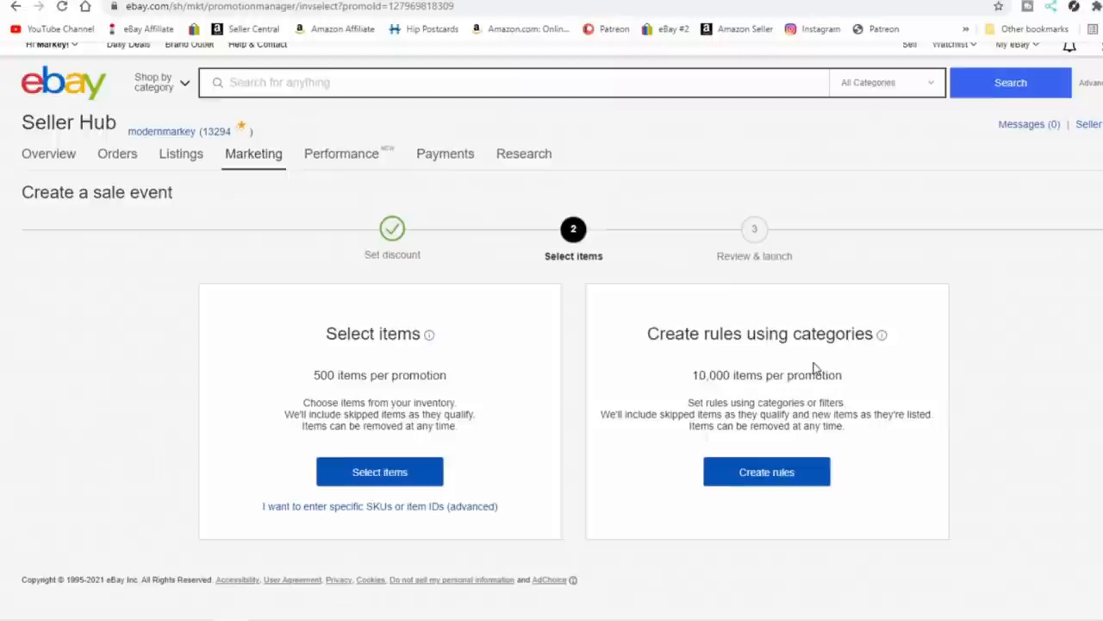
mouse_move(766, 472)
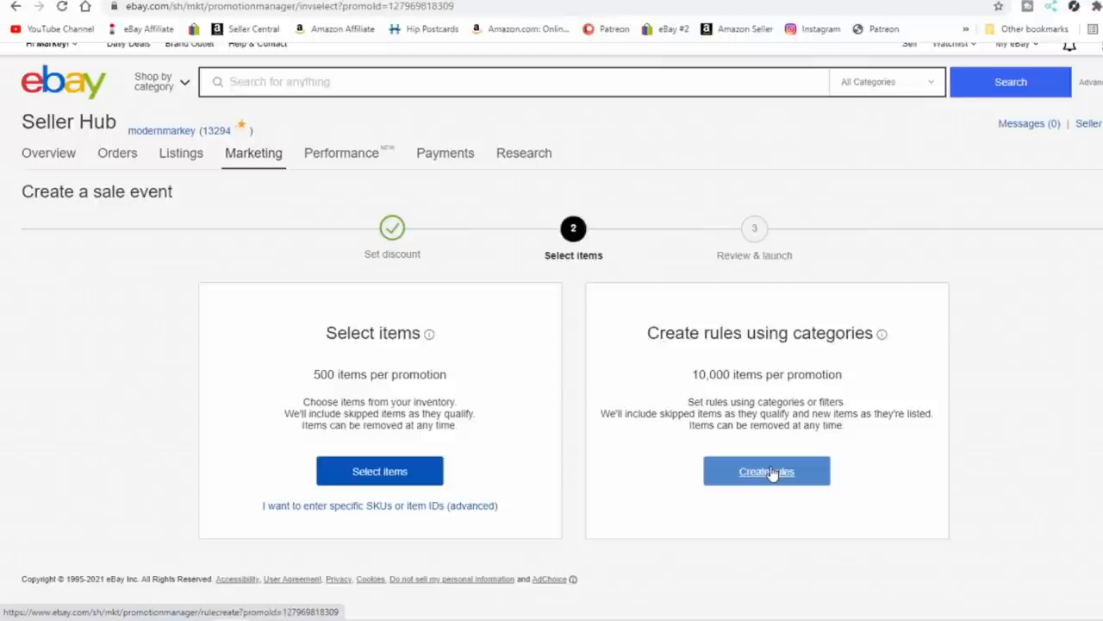
- Choose Create rules using categories and list the store's categories
click(766, 471)
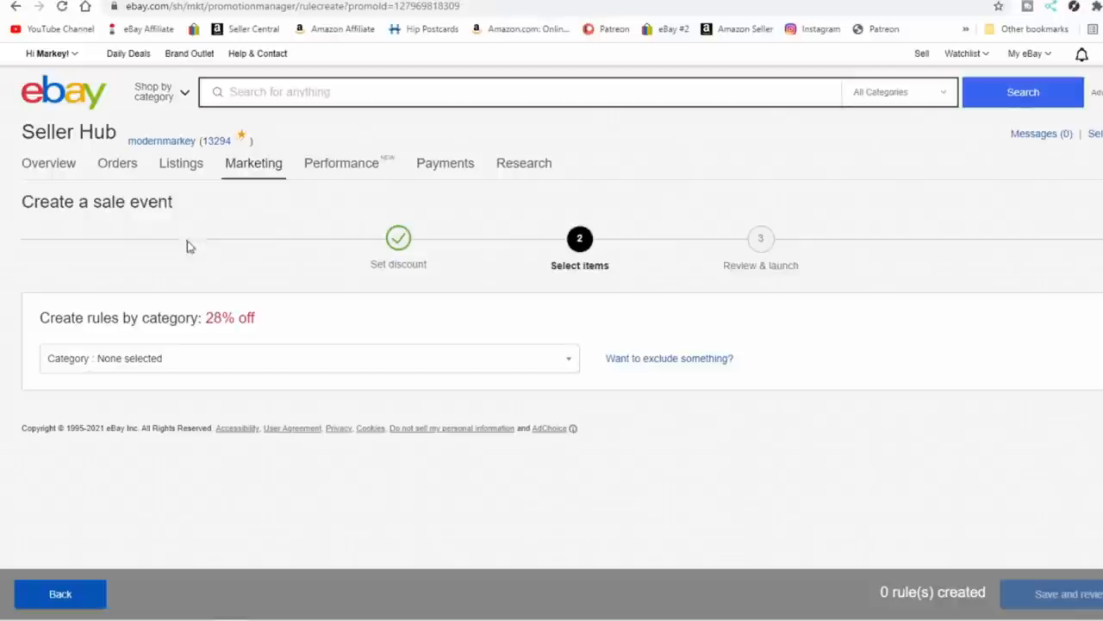
mouse_move(1087, 275)
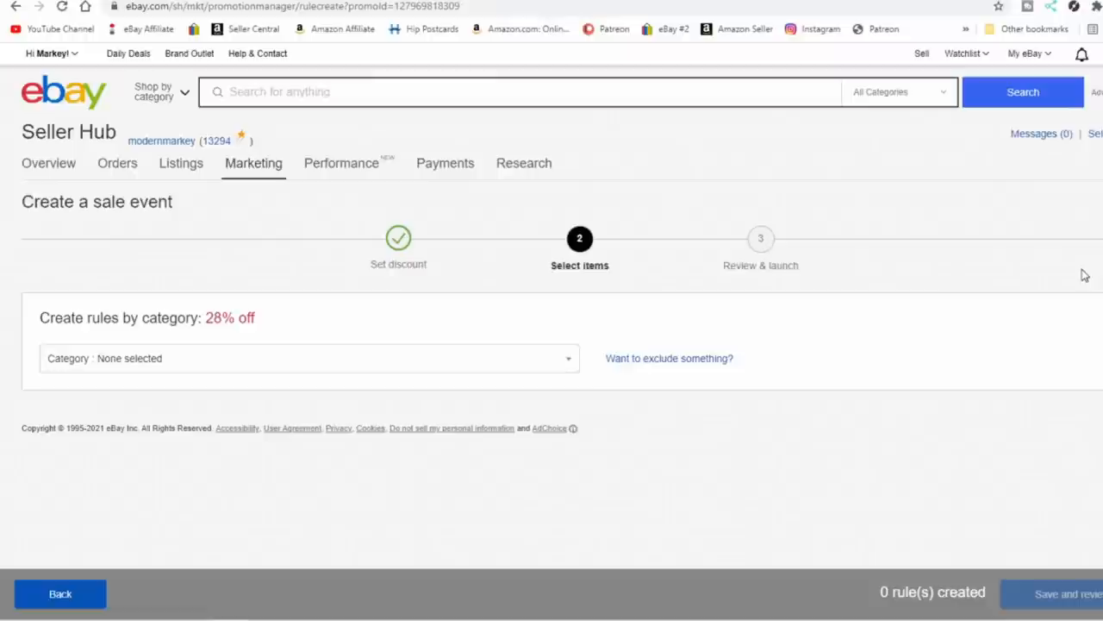
click(309, 357)
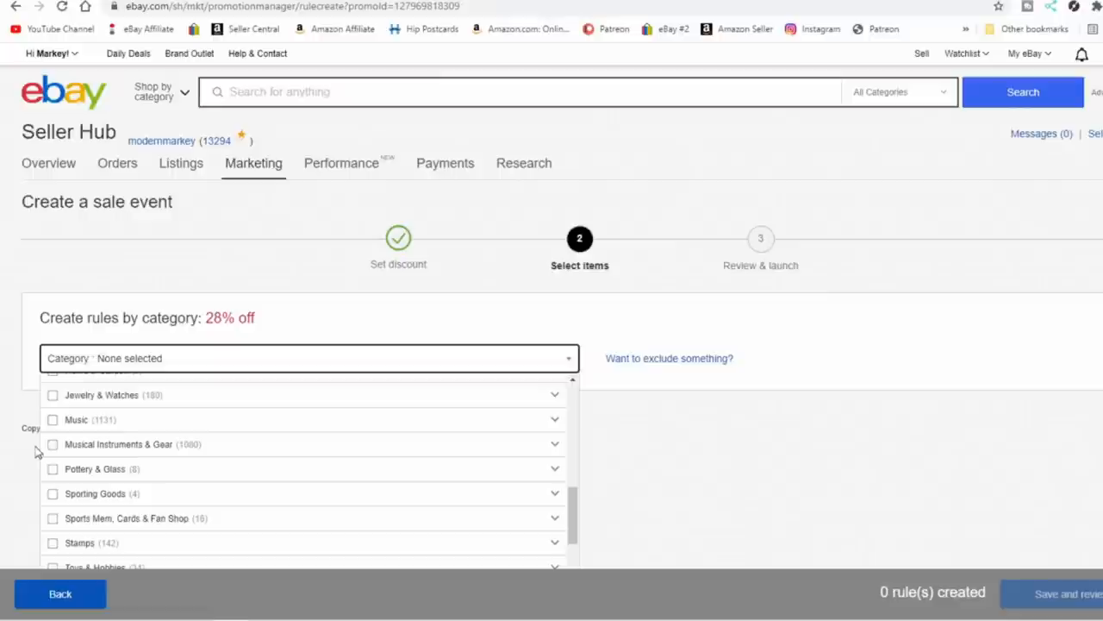
- Select Musical Instruments & Gear, creating a rule matching 1,079 items
click(51, 445)
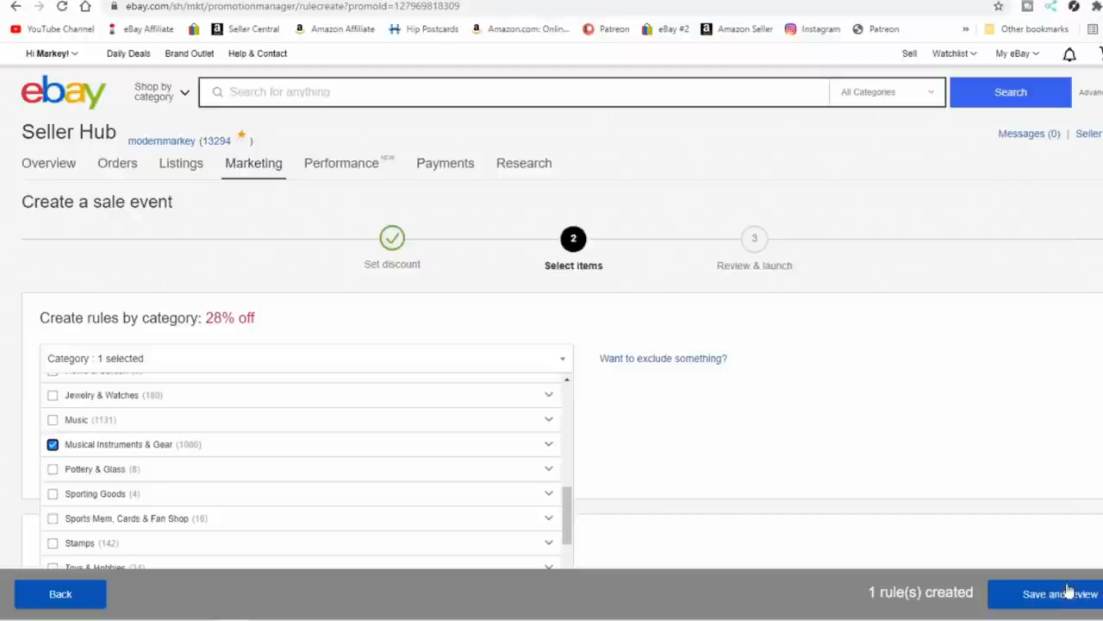
scroll(down, 3)
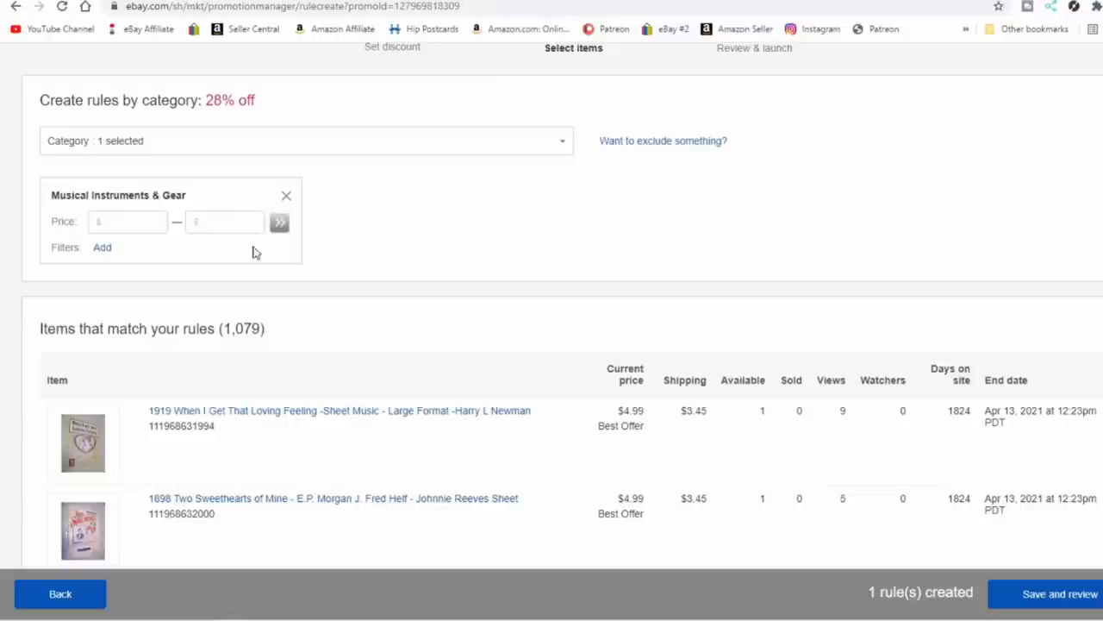
- Limit the Musical Instruments & Gear rule to prices 14.00–999.90, leaving 1,019 matches
text(14.00)
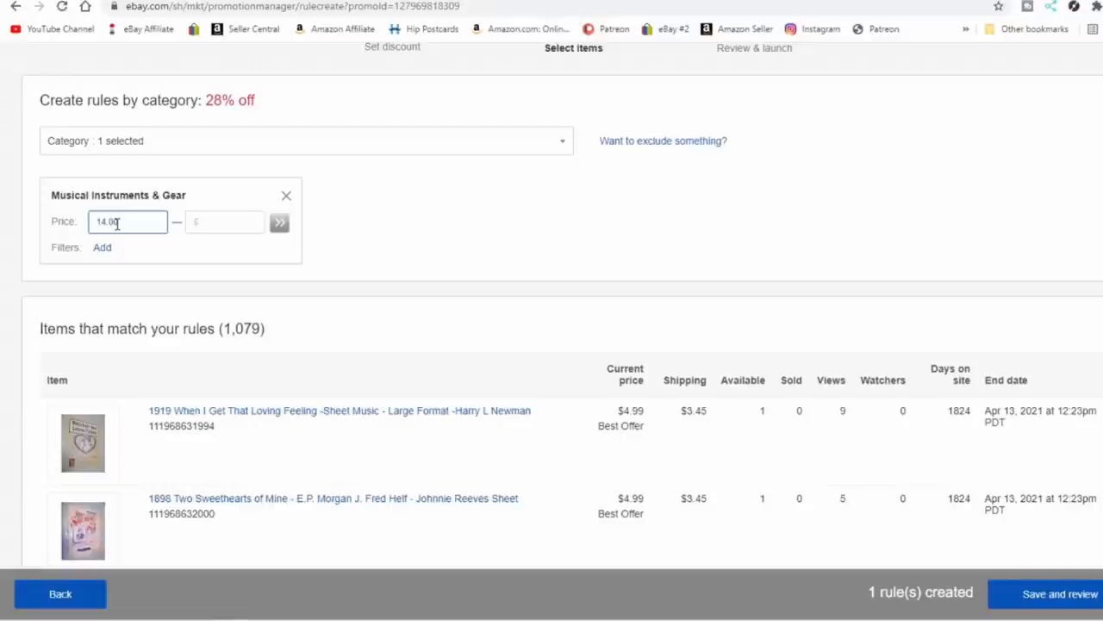
text(999.9)
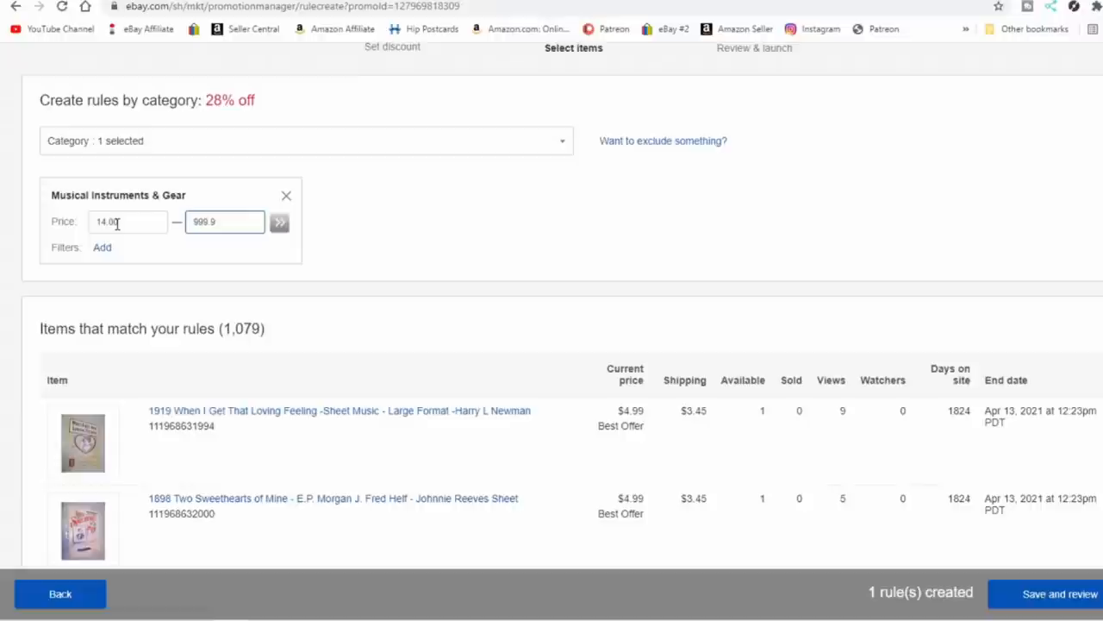
click(280, 220)
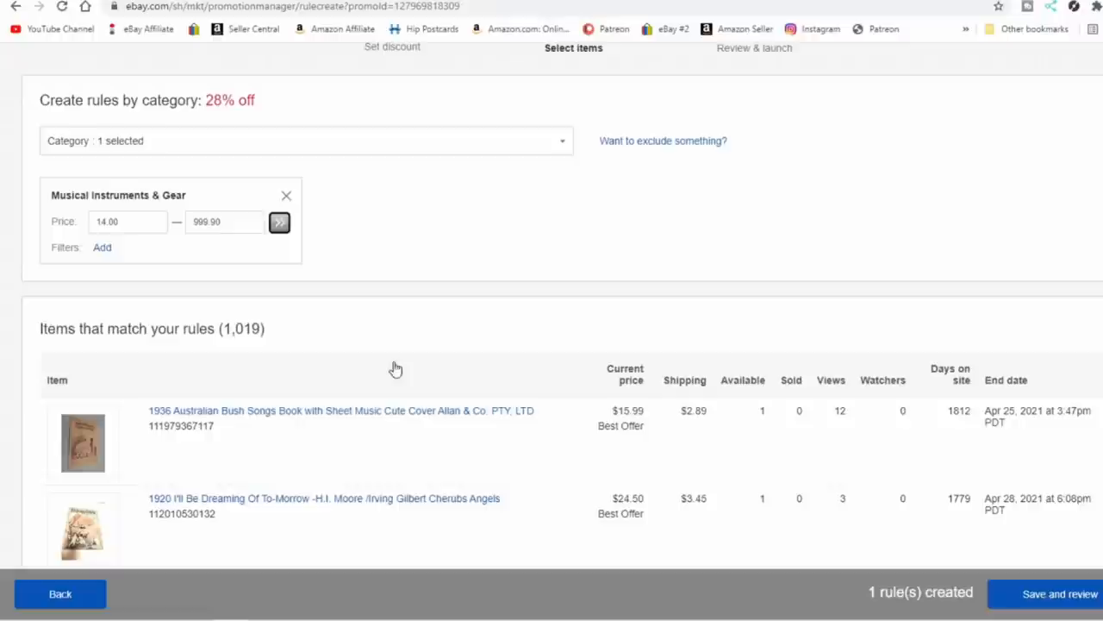
mouse_move(102, 248)
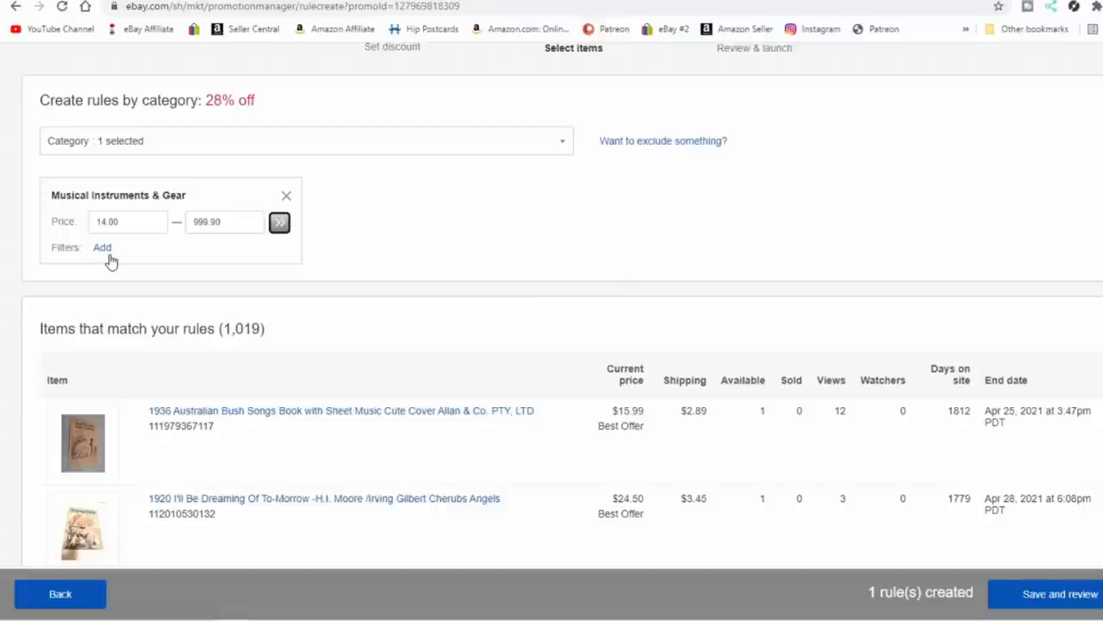
click(307, 142)
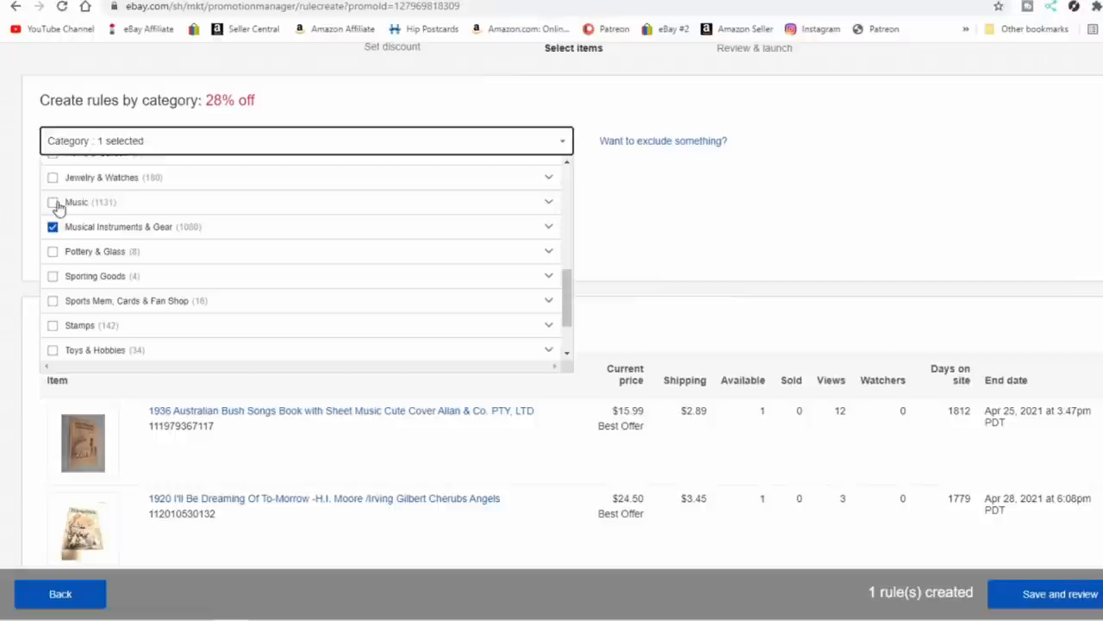
- Add a Music category rule with a 15.99–999 price range and go to Save and review
click(52, 202)
text(1)
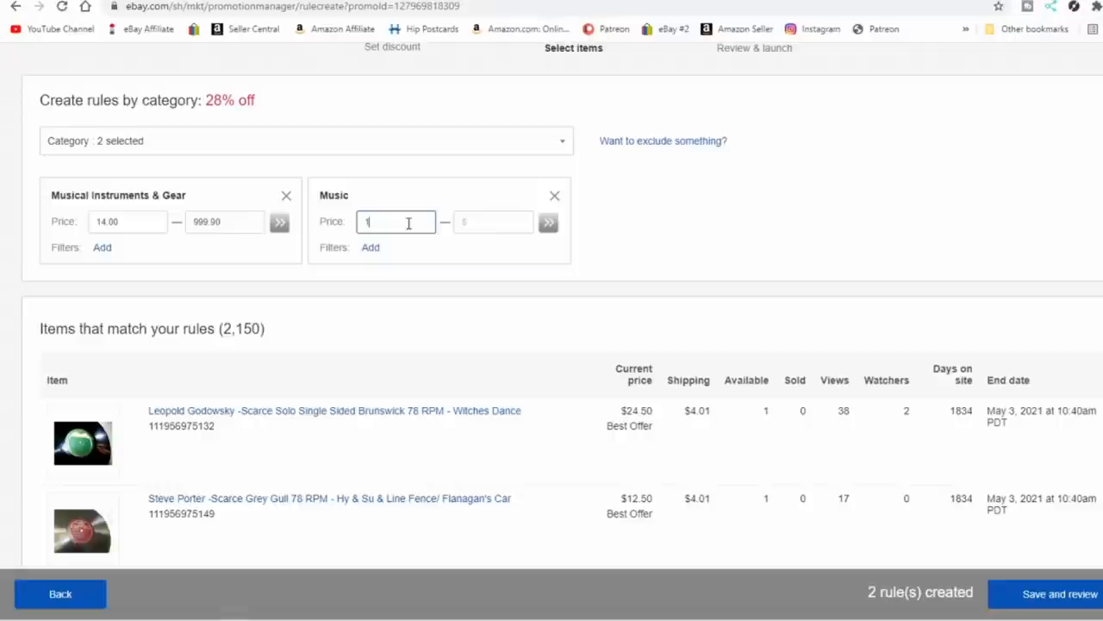
text(999)
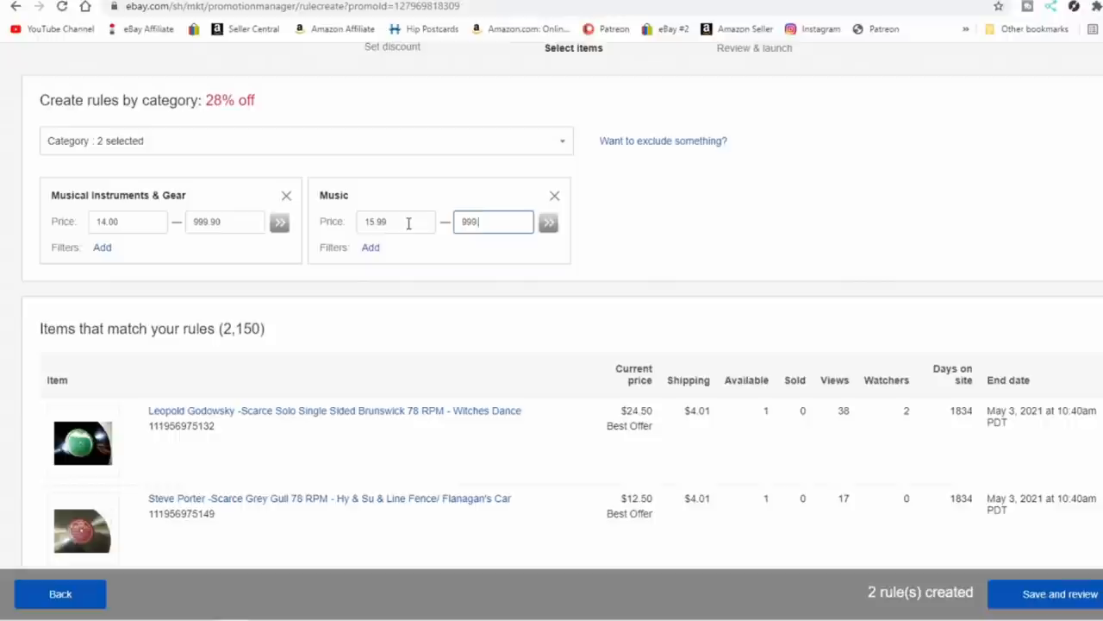
click(548, 222)
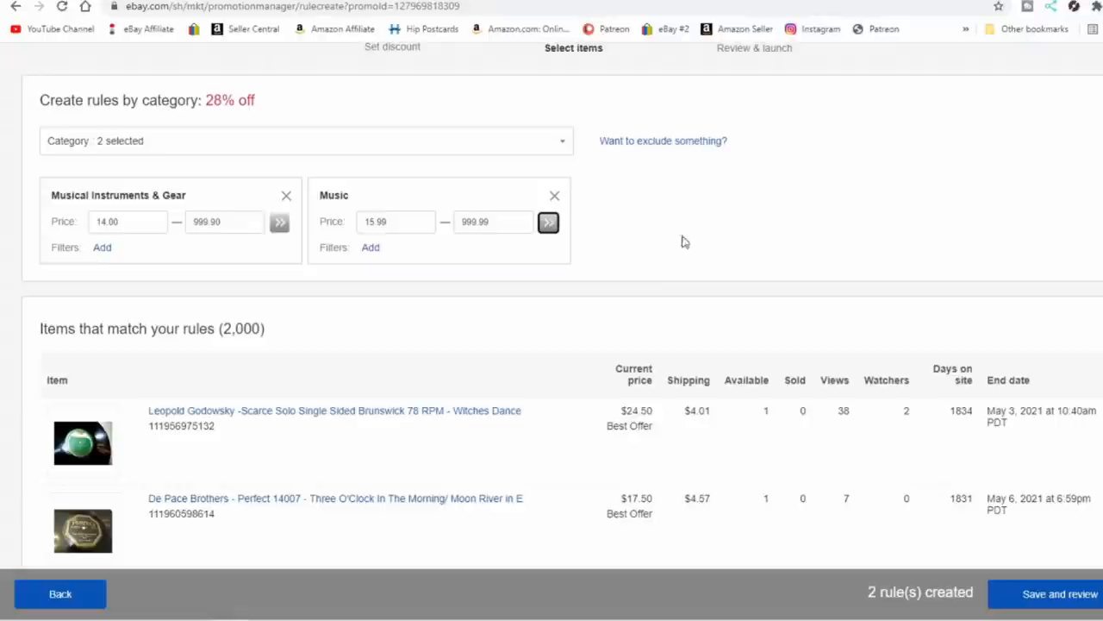
mouse_move(676, 366)
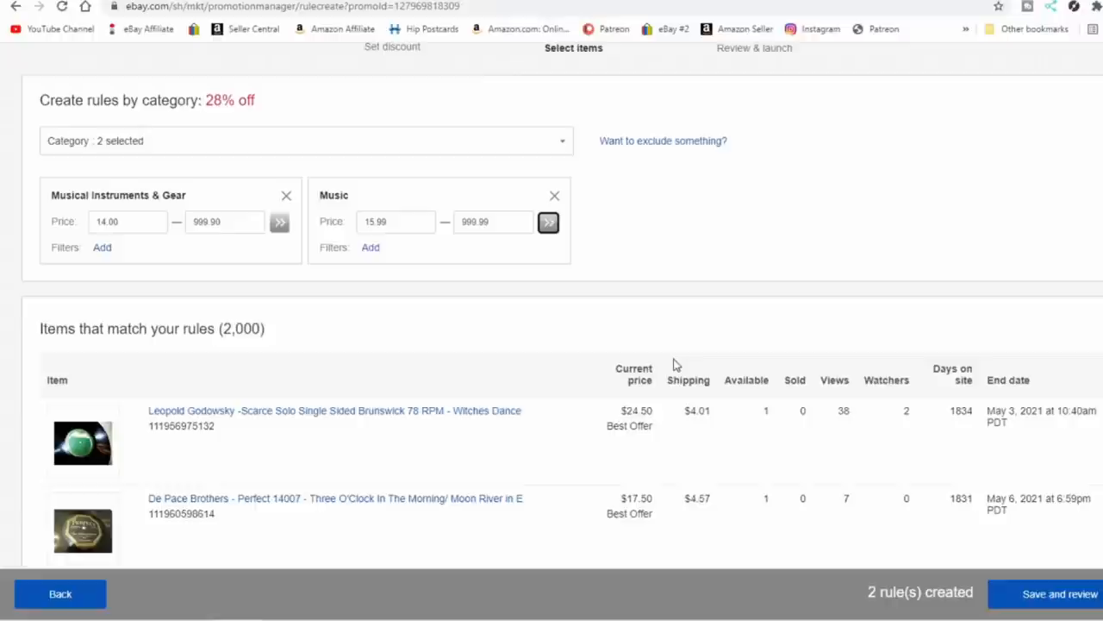
click(1059, 593)
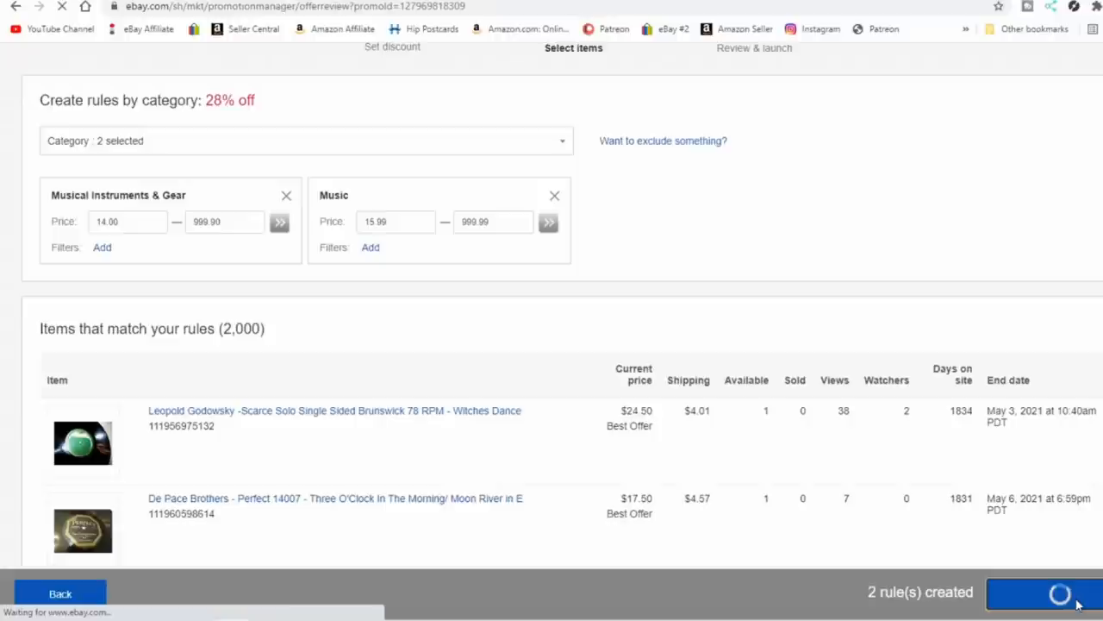
- Append 'On Select Store Items!' to the sale event description after 'Save up to 28.0%'
click(1060, 593)
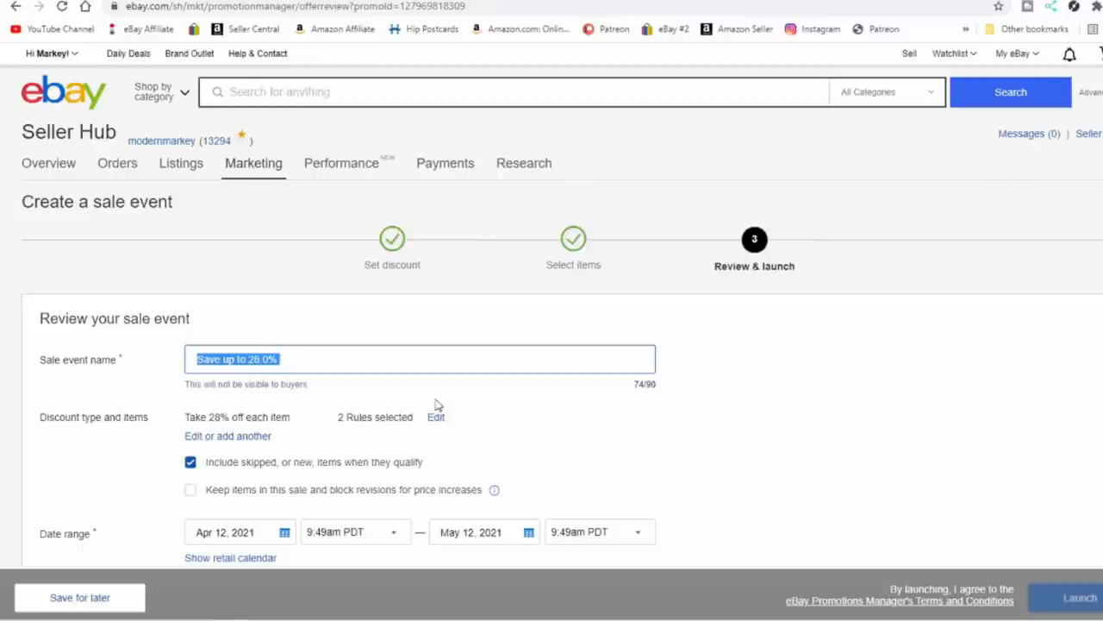
scroll(down, 3)
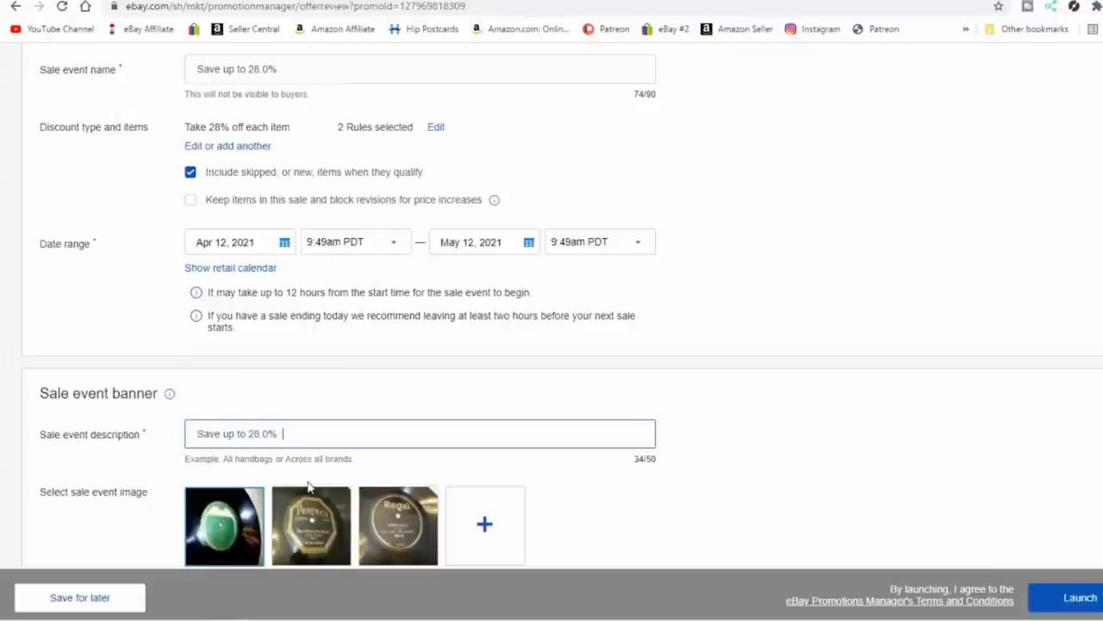
text(On Select Store Items.)
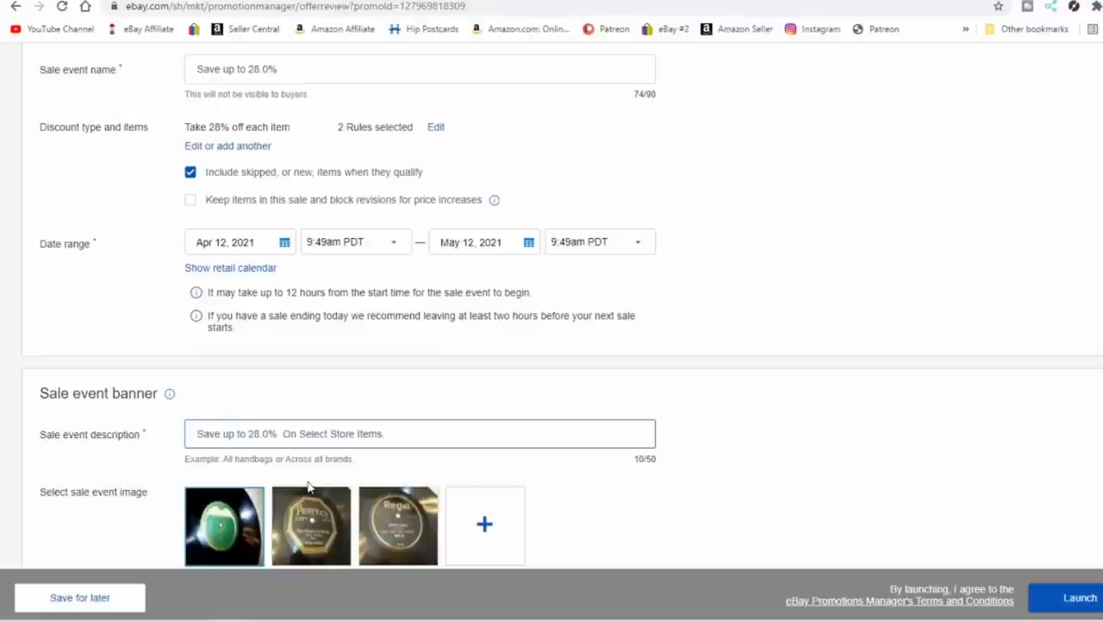
text(!)
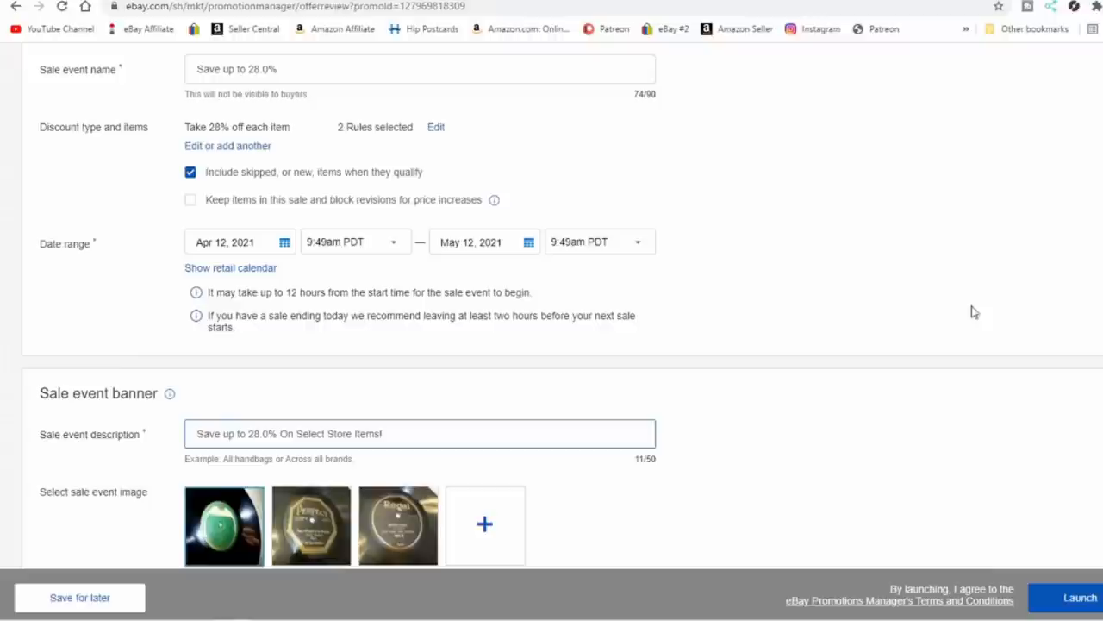
mouse_move(390, 279)
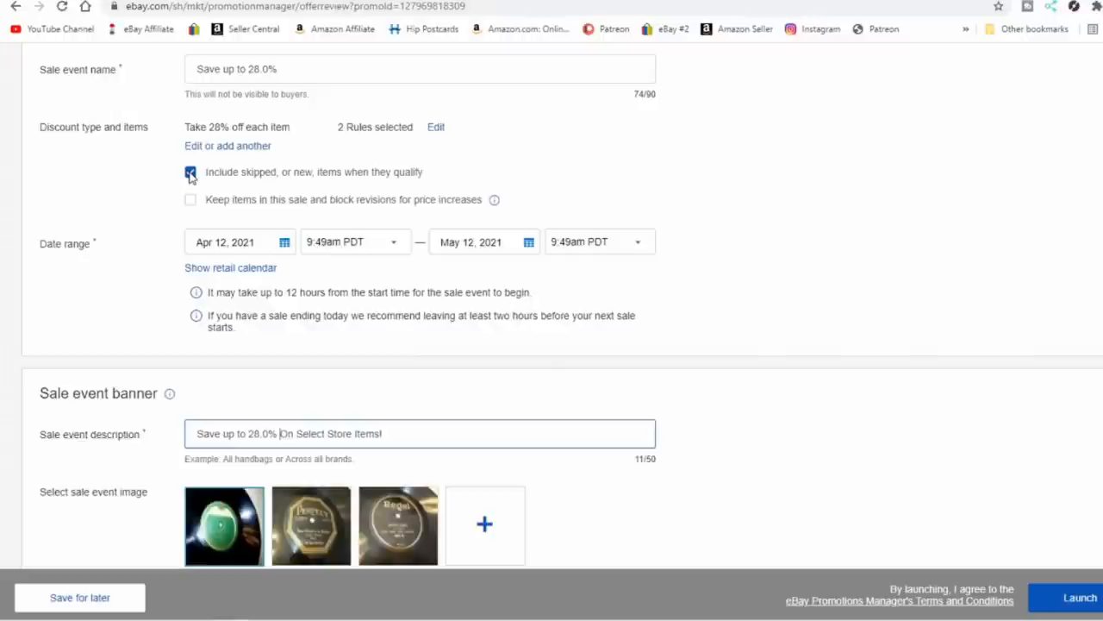
- Untick including skipped or new items and tick keeping items in sale while blocking price increases
click(190, 173)
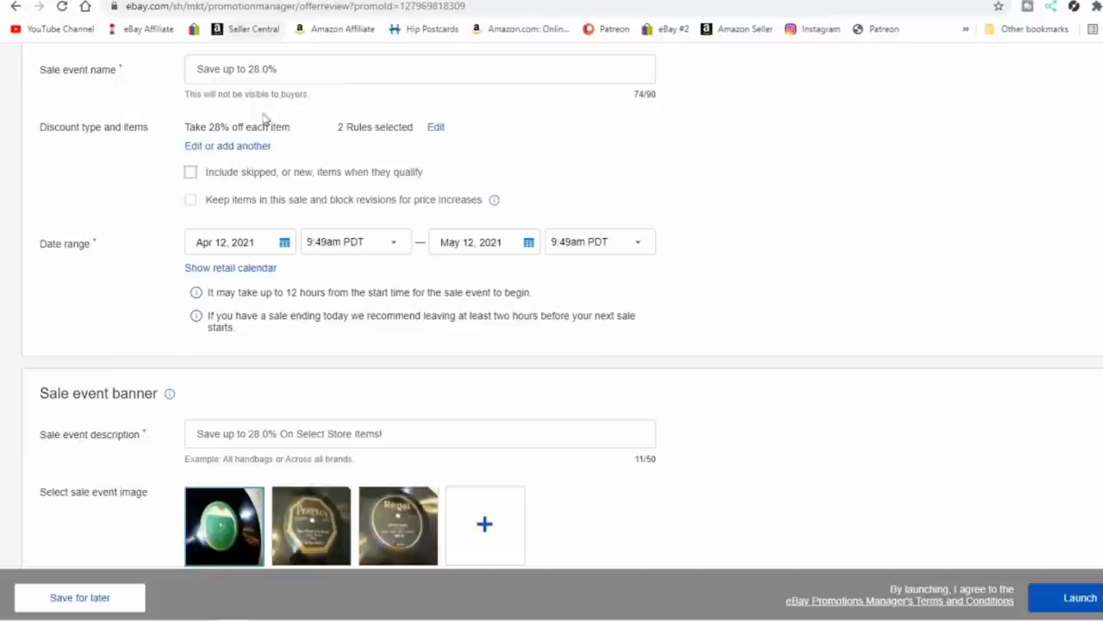
mouse_move(434, 221)
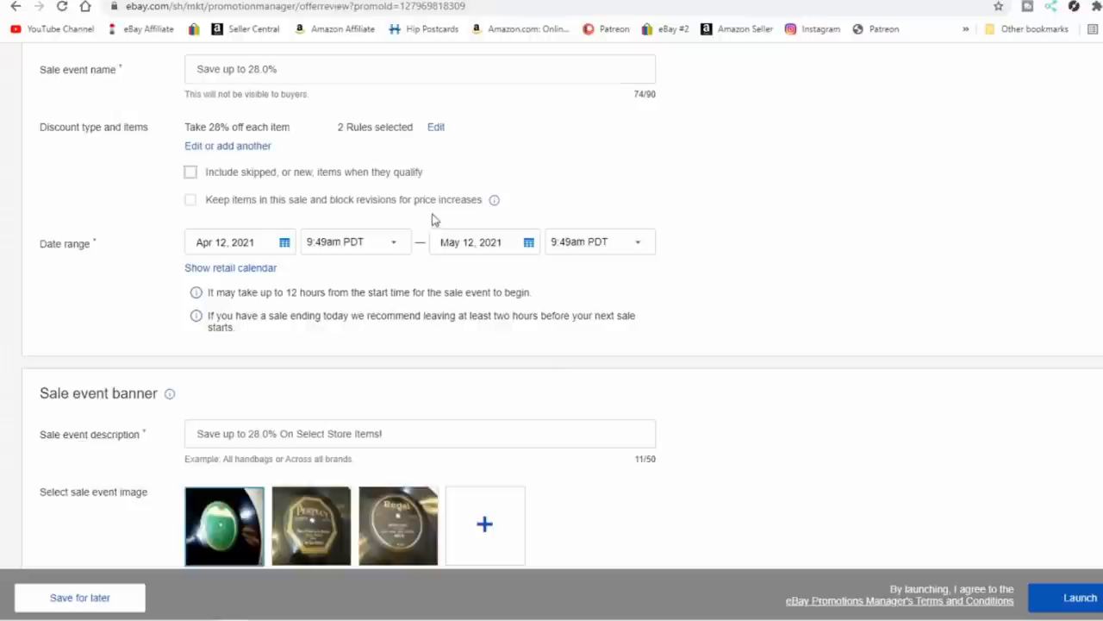
click(190, 200)
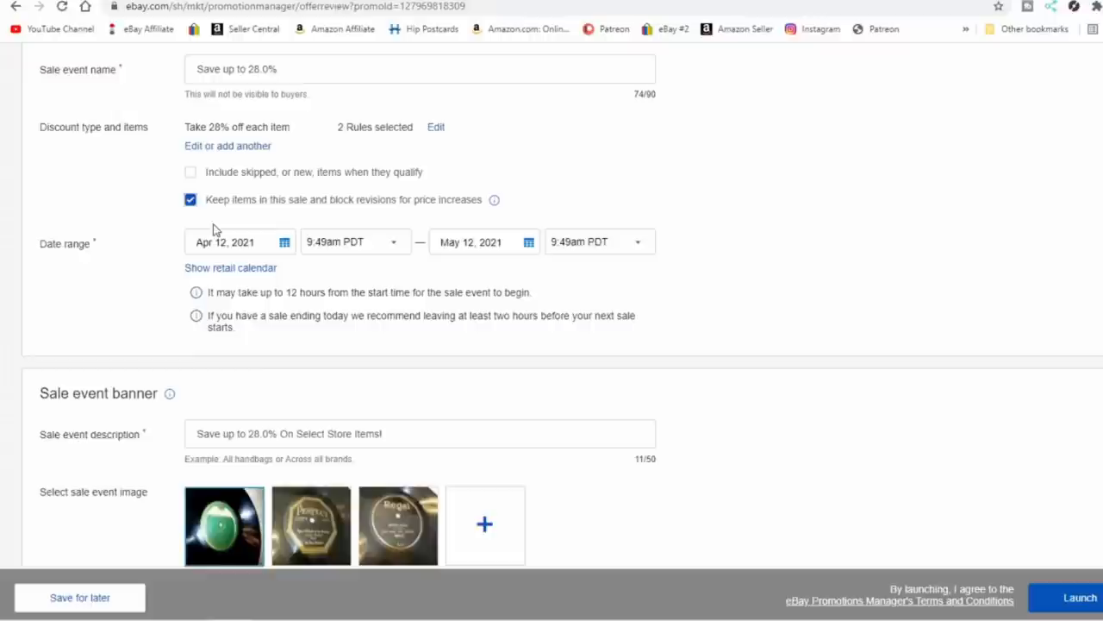
mouse_move(204, 234)
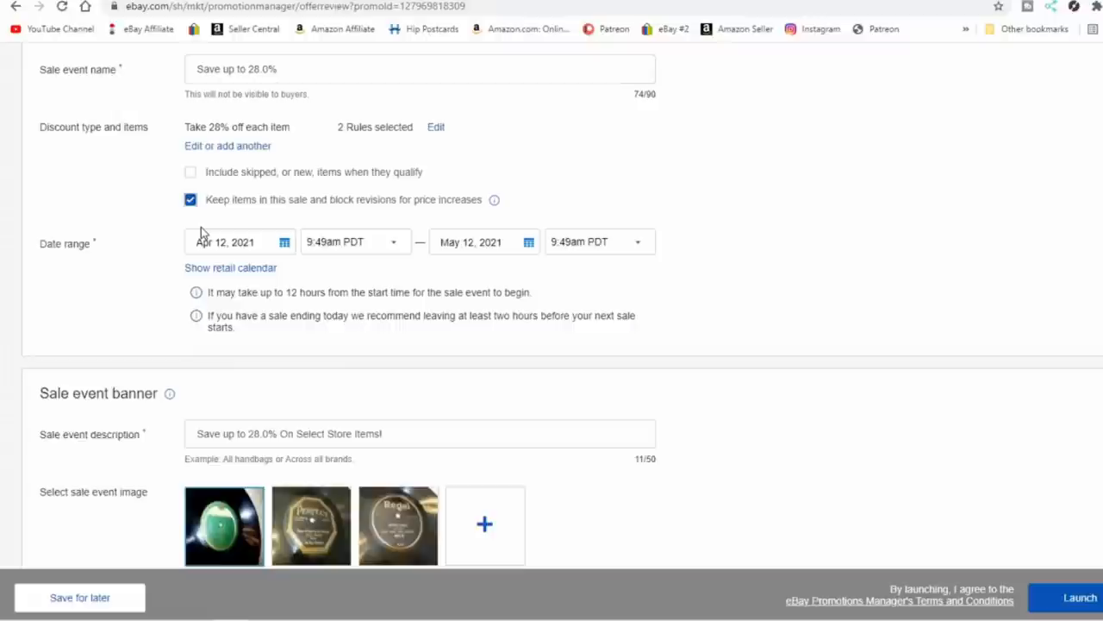
mouse_move(366, 300)
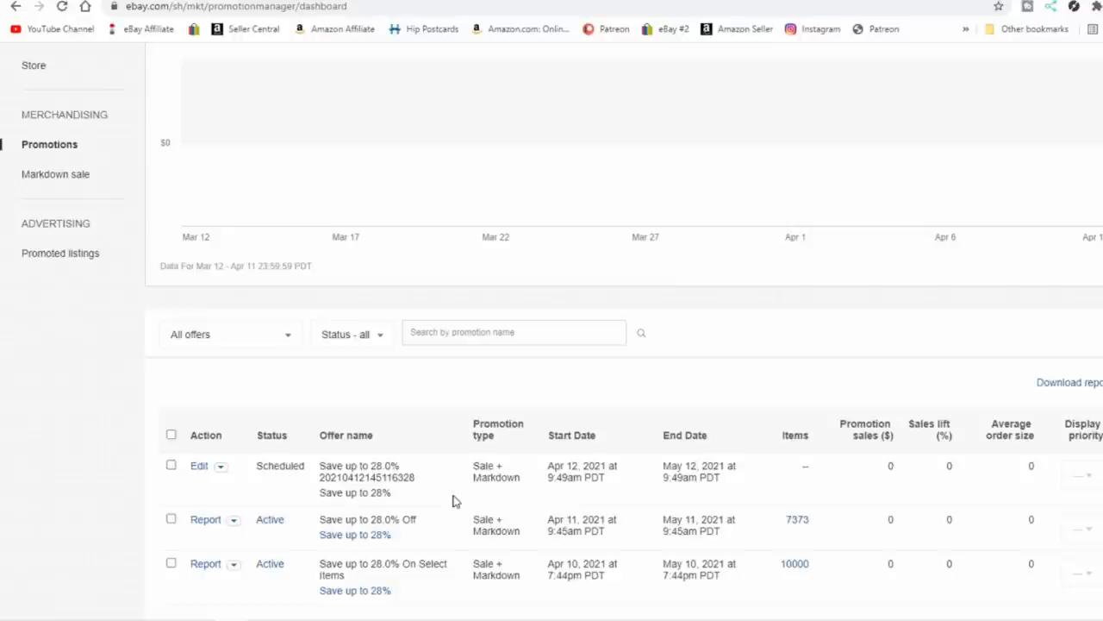
mouse_move(705, 476)
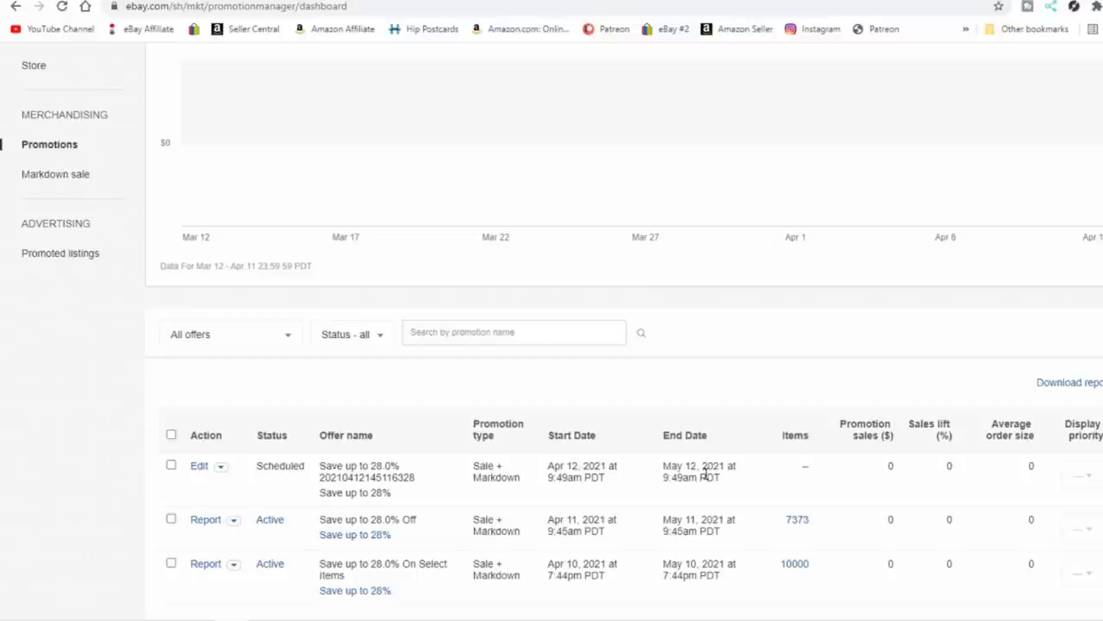
- Launch the 28%-off sale event scheduled from Apr 12 to May 12, 2021
click(514, 331)
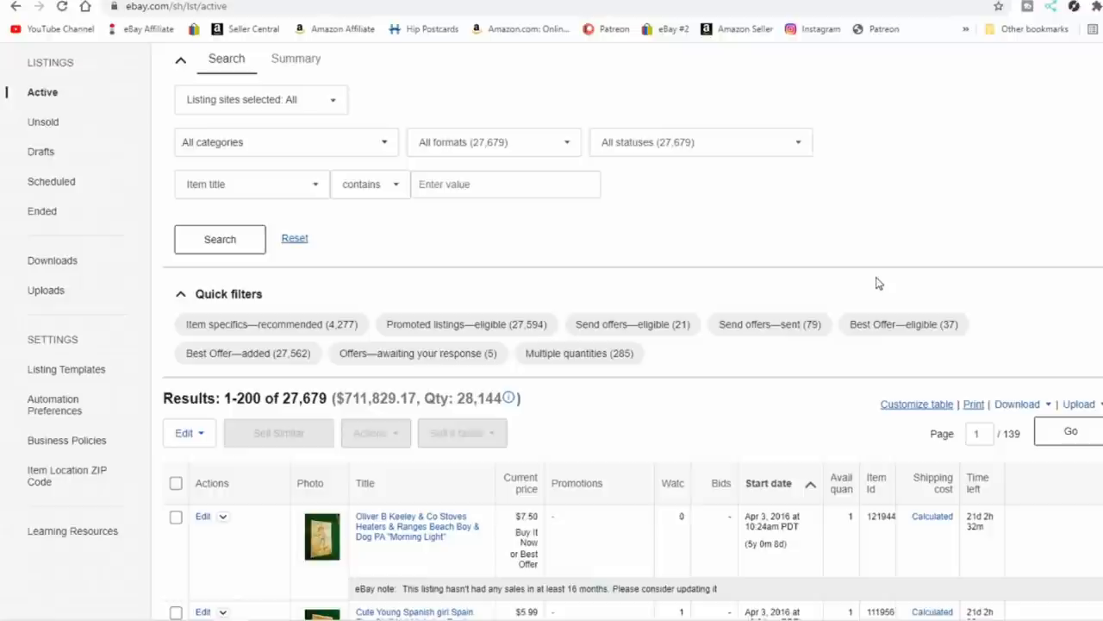
scroll(up, 3)
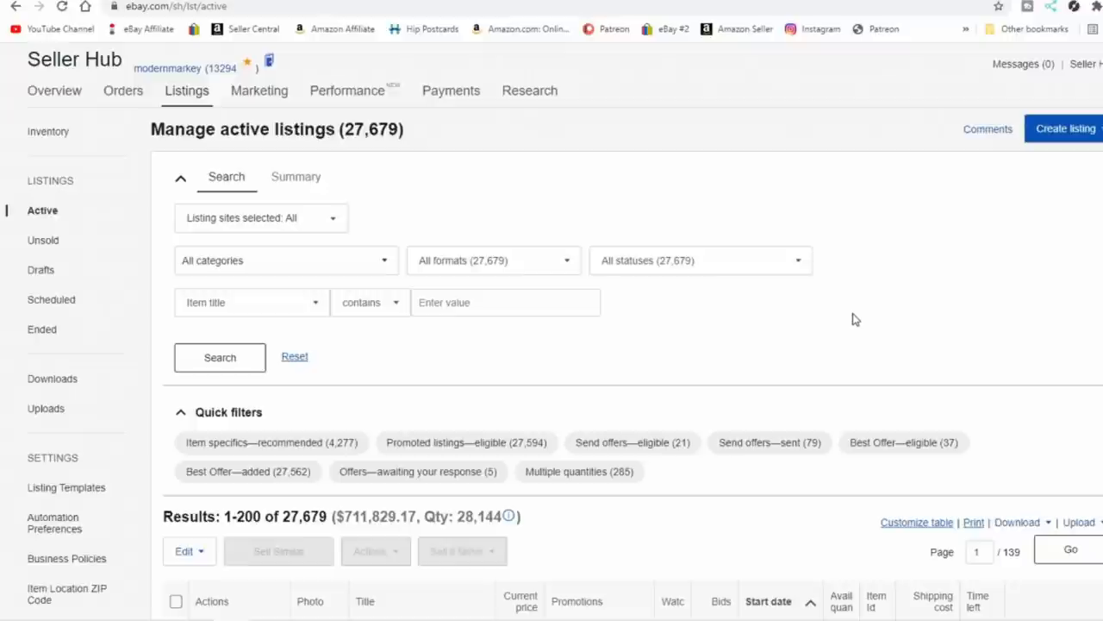
mouse_move(890, 282)
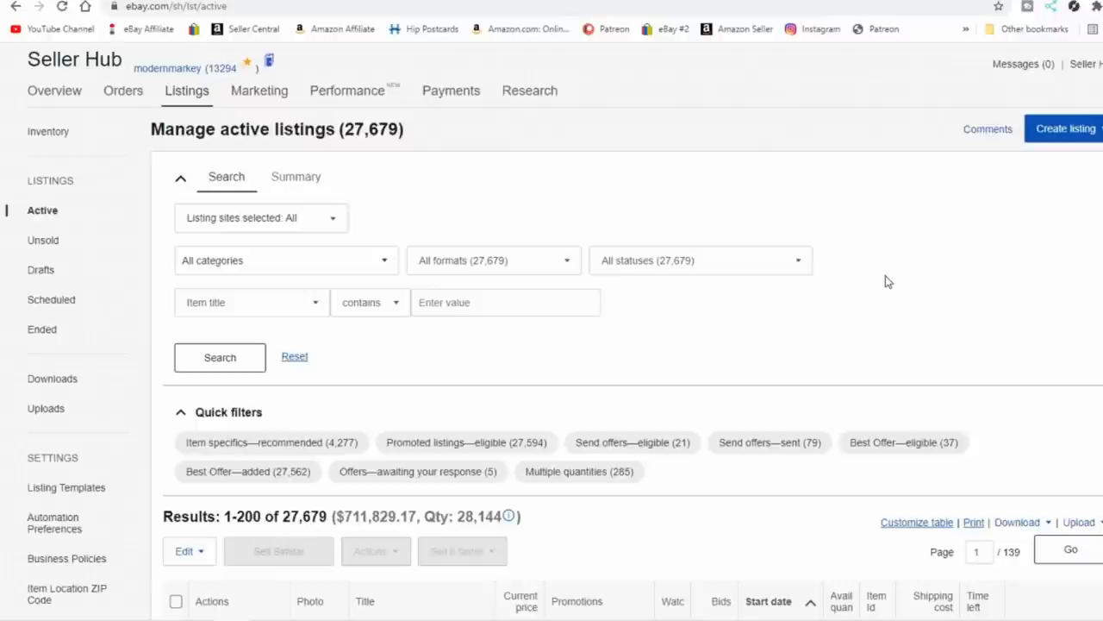
scroll(down, 3)
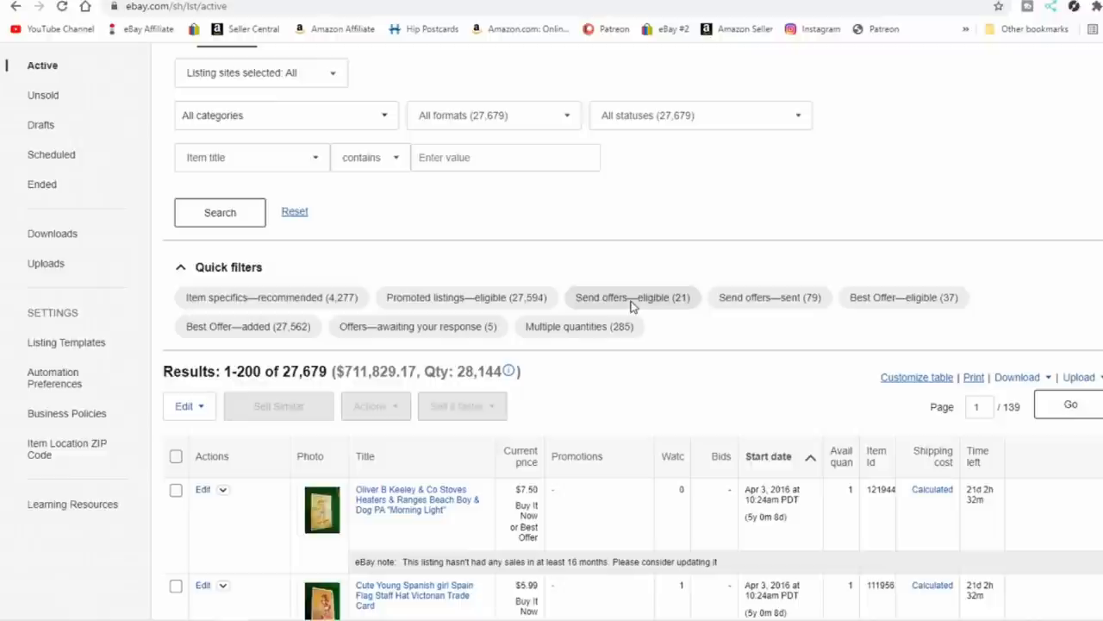
- Apply the 'Send offers—eligible (21)' quick filter and review the 21 eligible listings
click(633, 296)
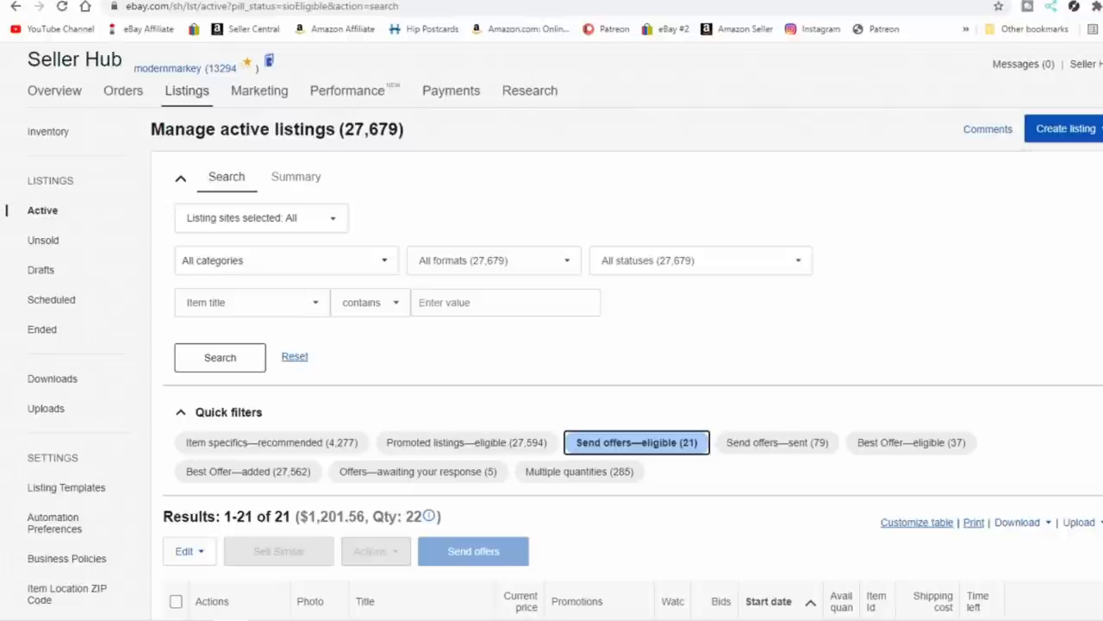
scroll(down, 3)
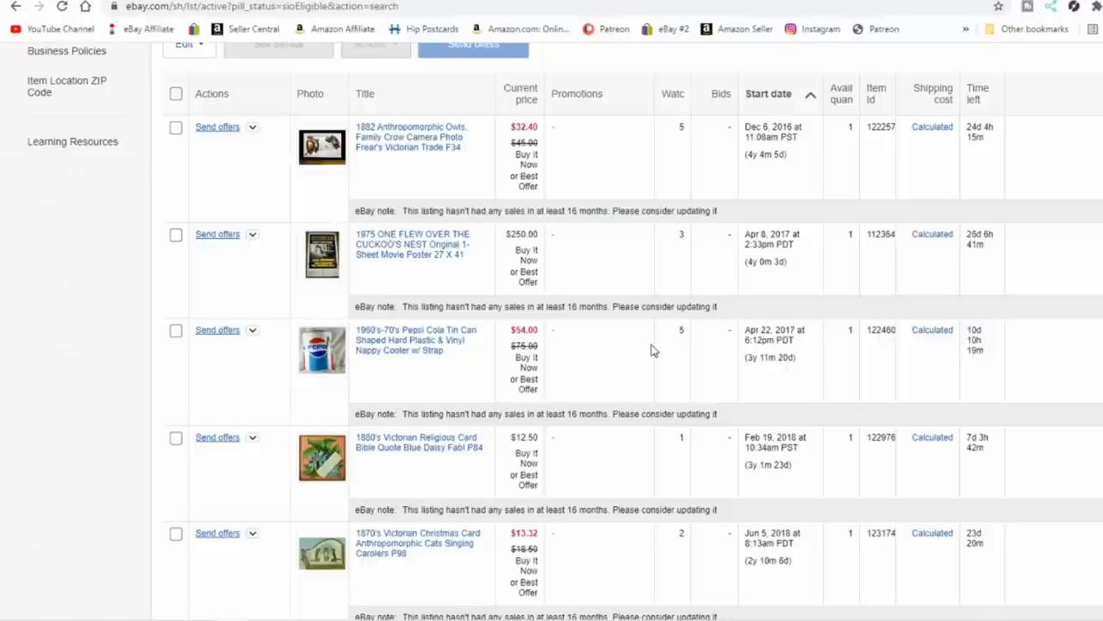
scroll(down, 3)
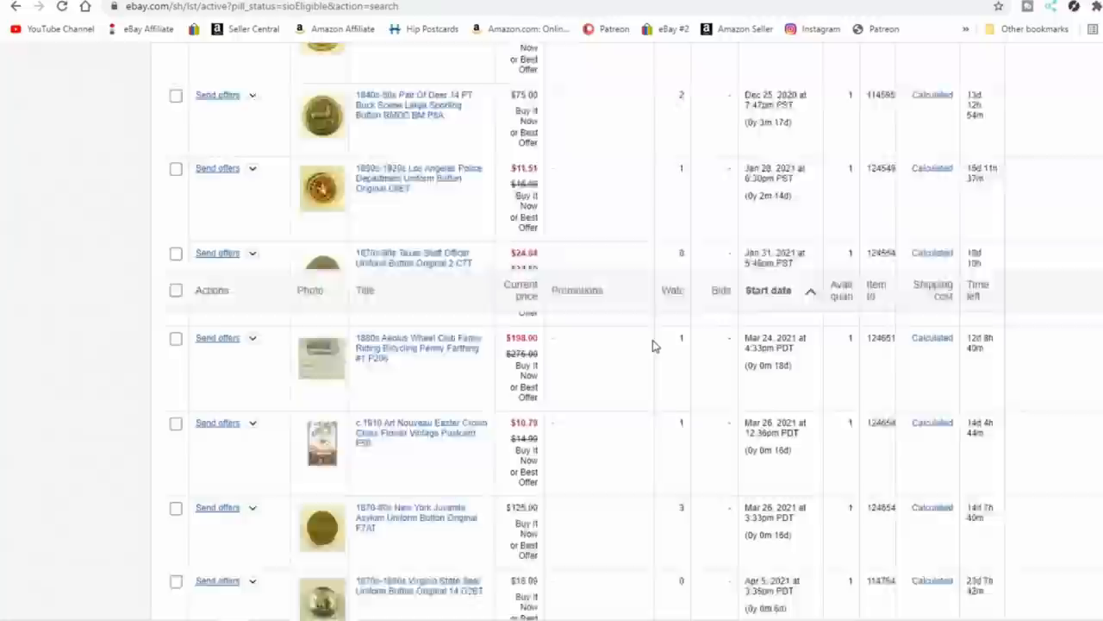
scroll(up, 3)
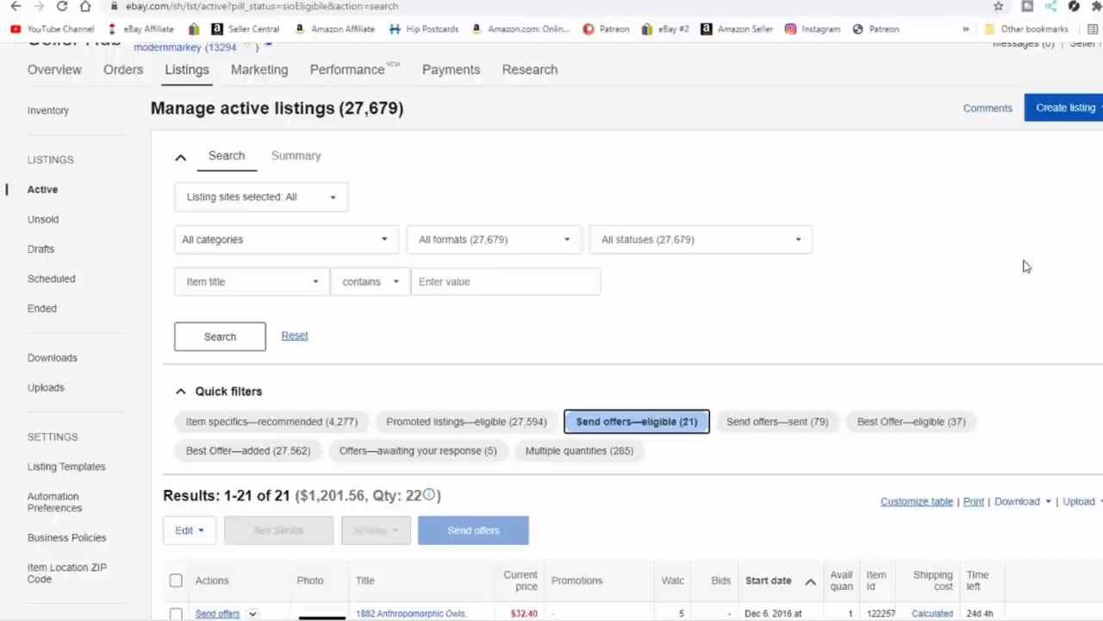
scroll(down, 3)
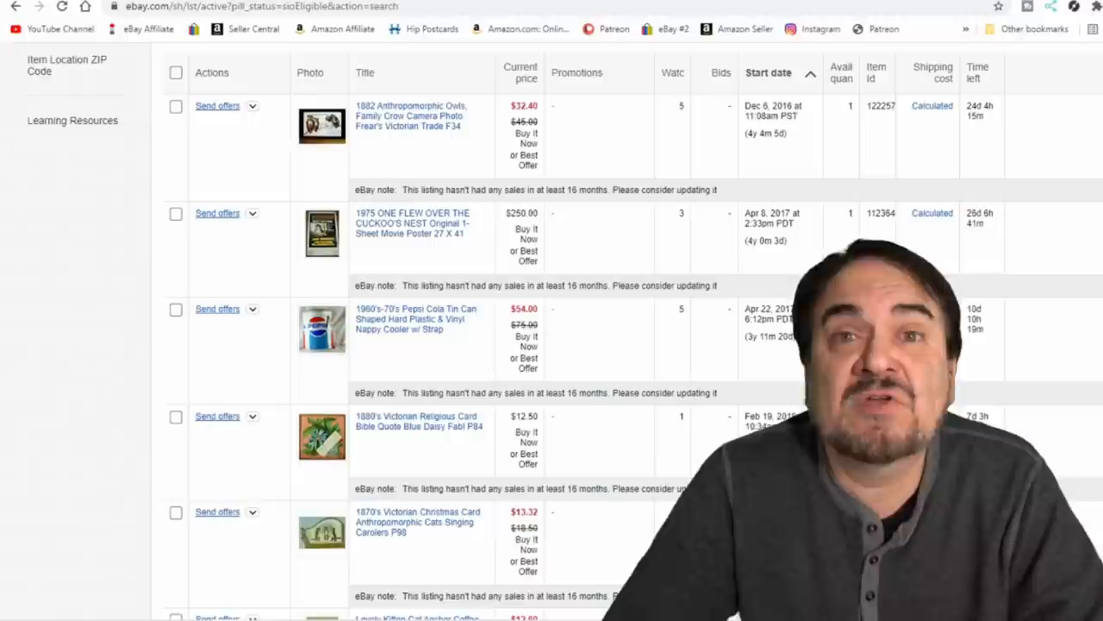